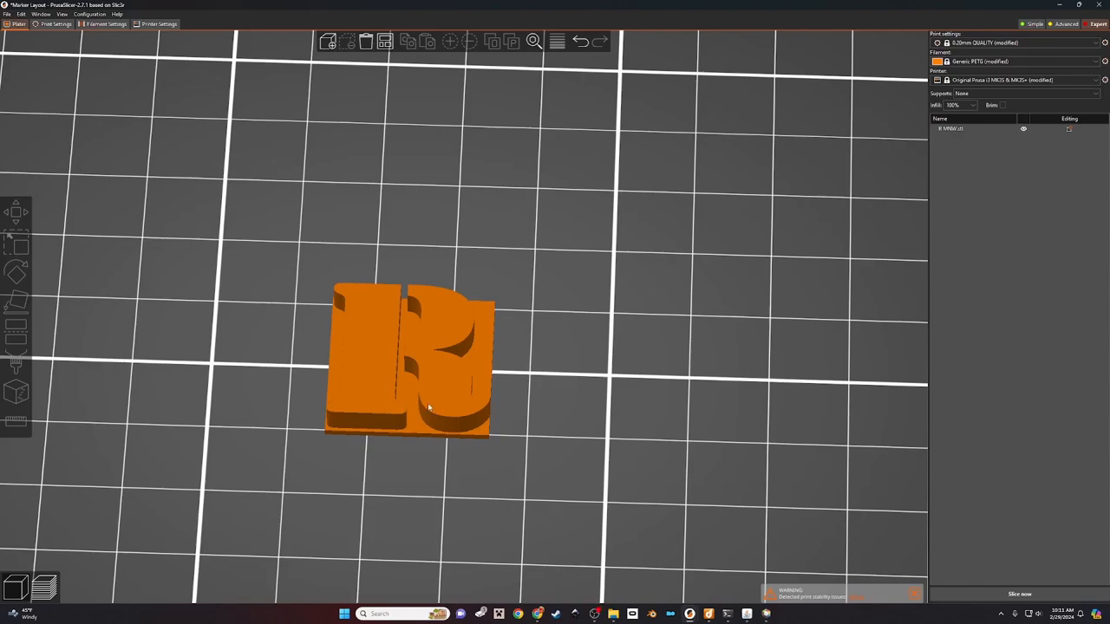
mouse_move(453, 396)
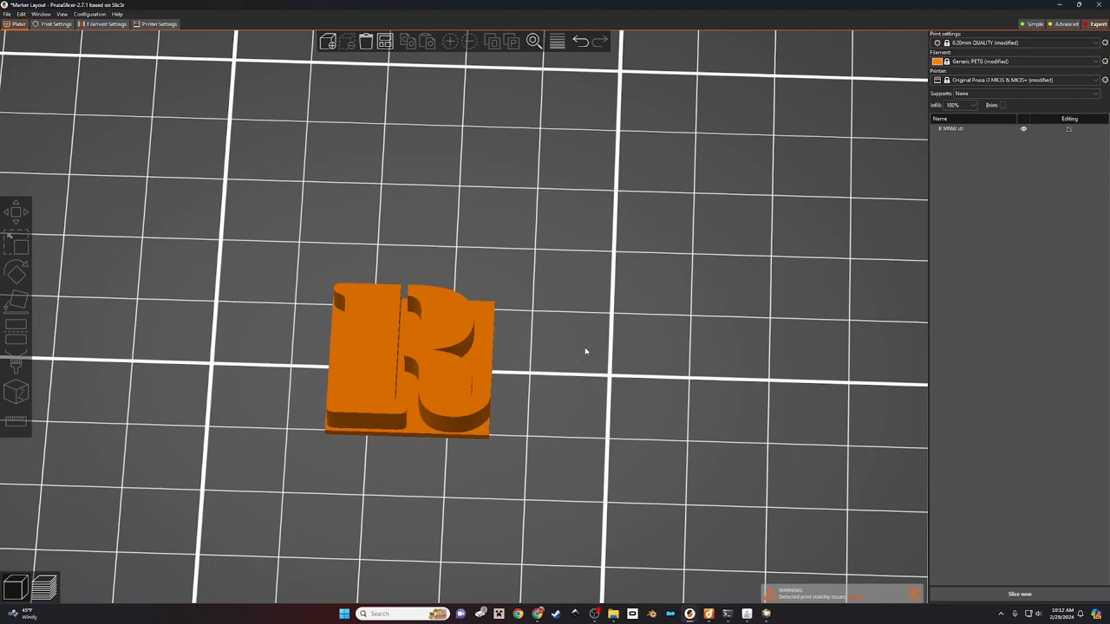
Step: Add a new text shape object to the bed reading R
right_click(586, 350)
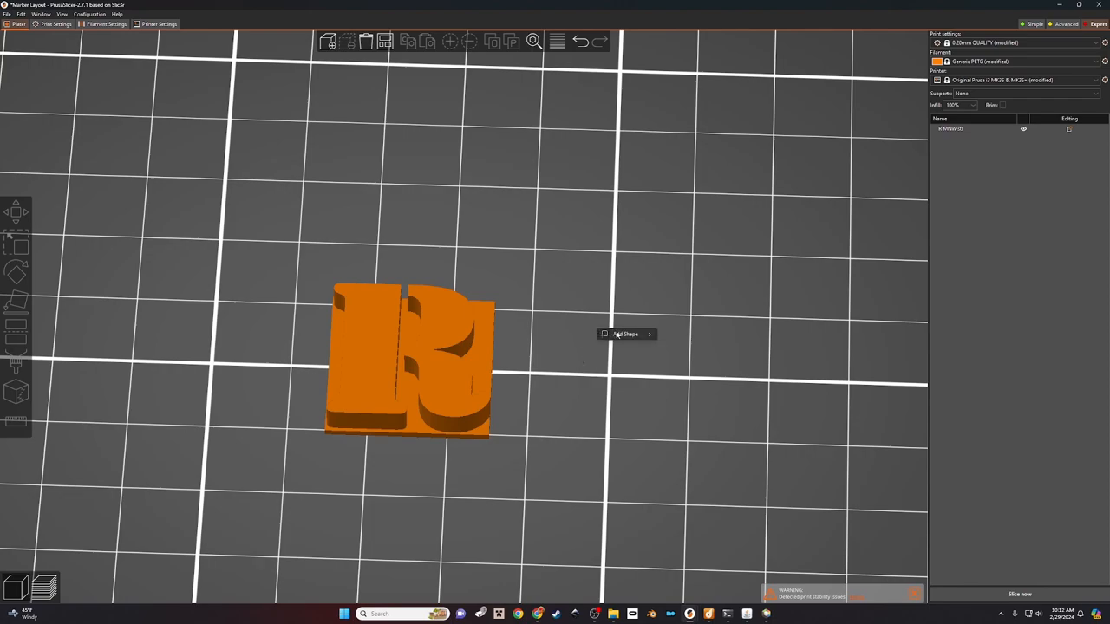
click(626, 333)
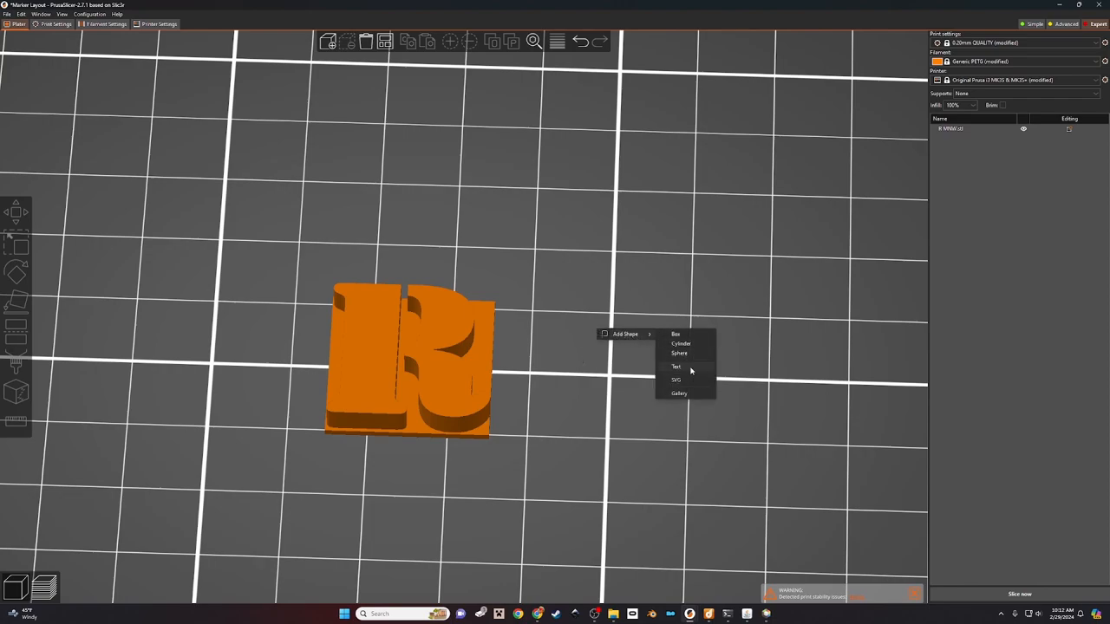
click(672, 367)
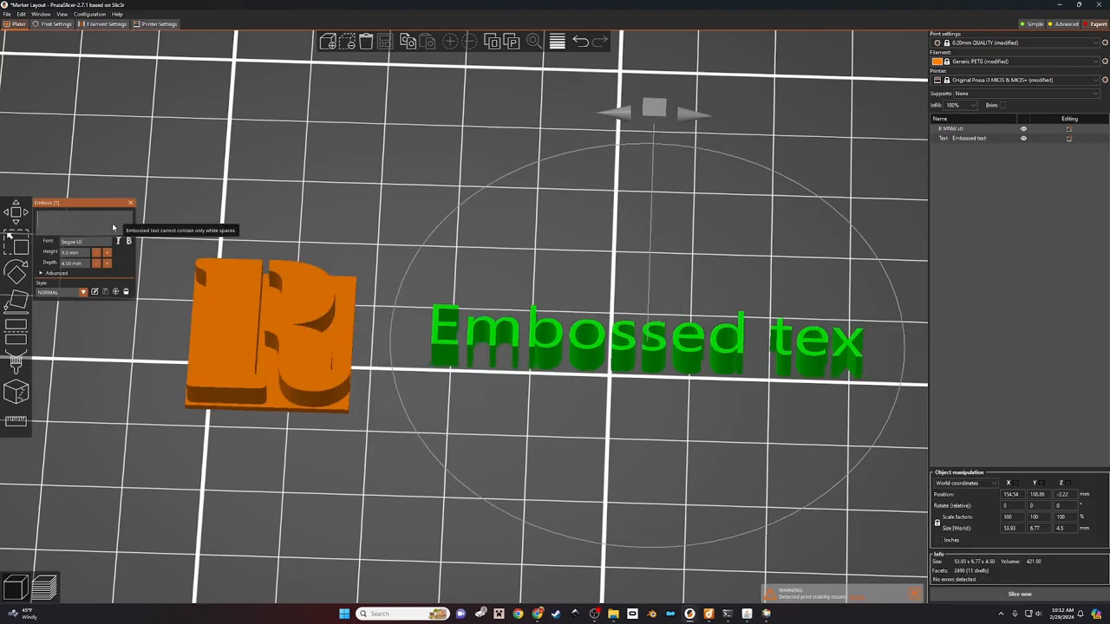
text(R)
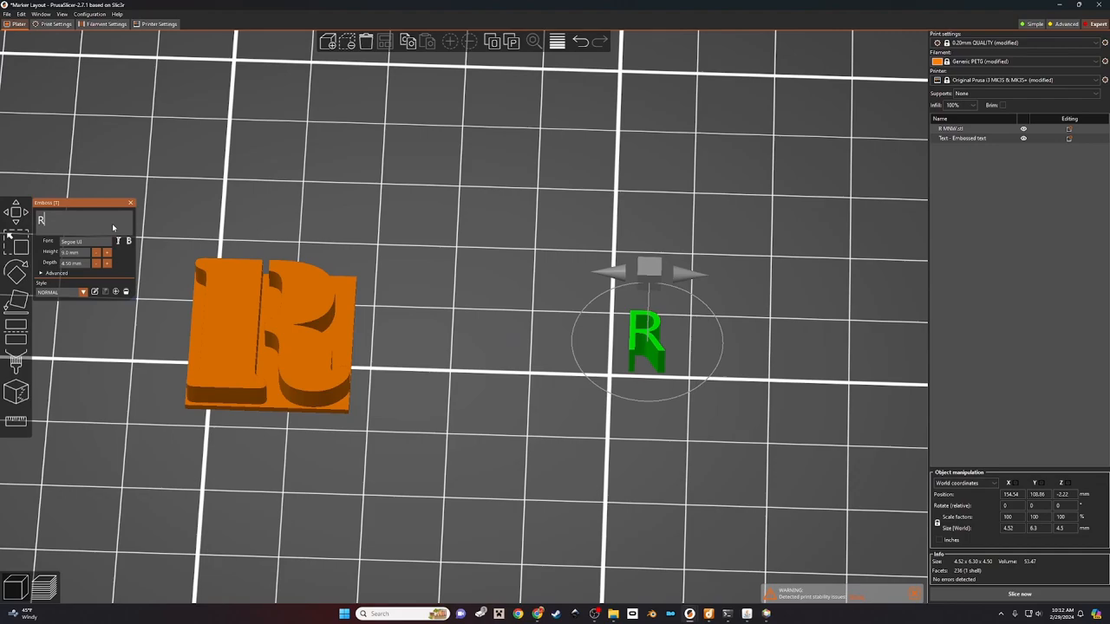
Step: Try fonts and settle on a bold serif font for the R
click(90, 239)
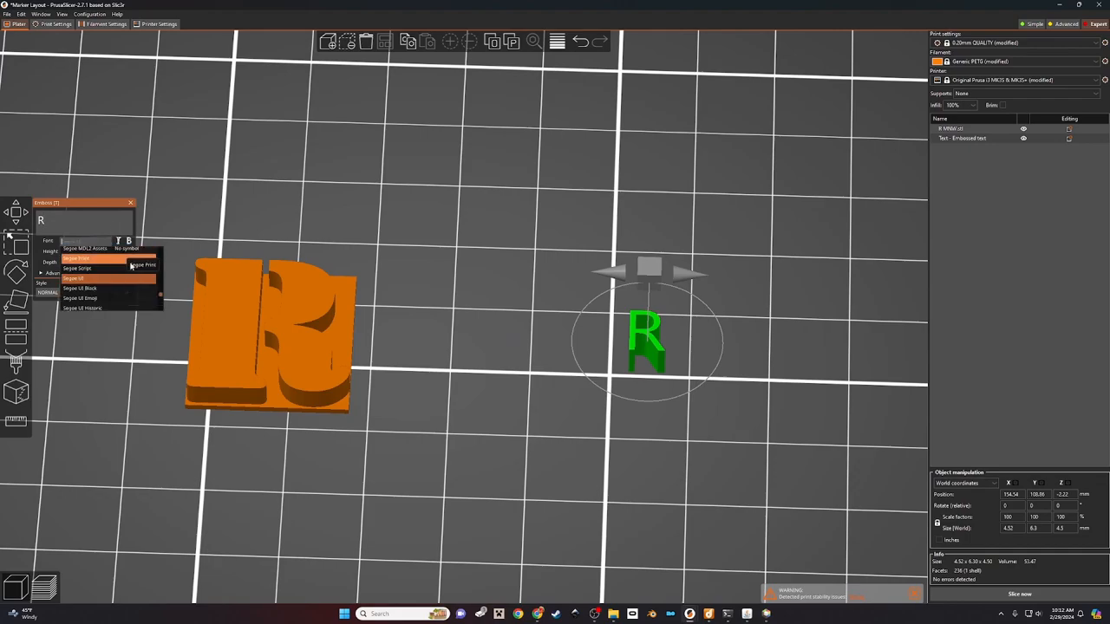
mouse_move(104, 288)
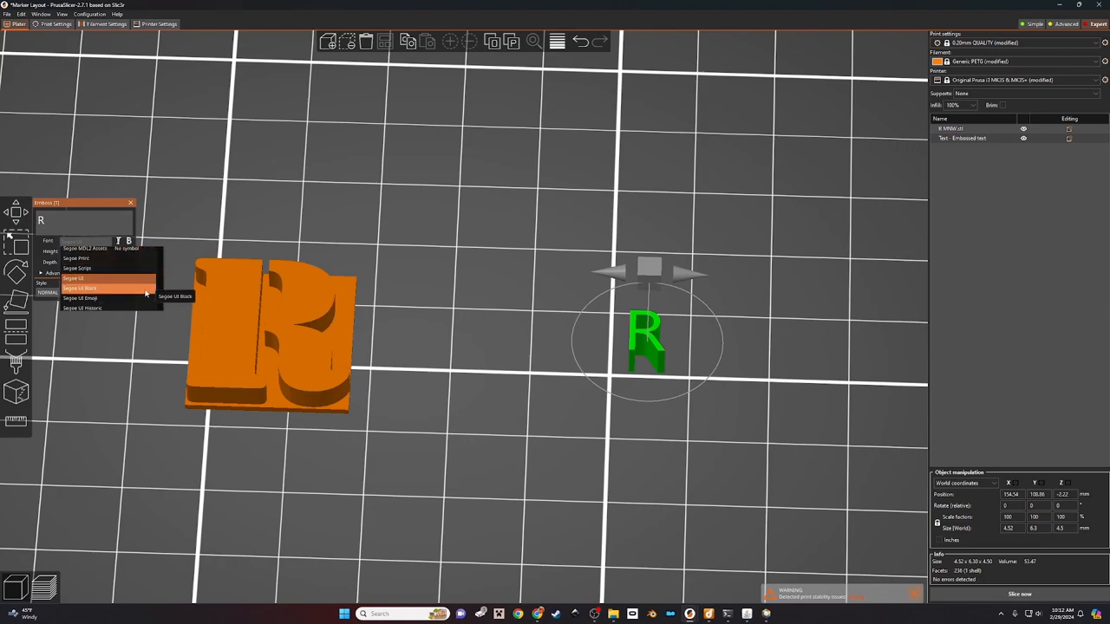
click(76, 277)
text(.........)
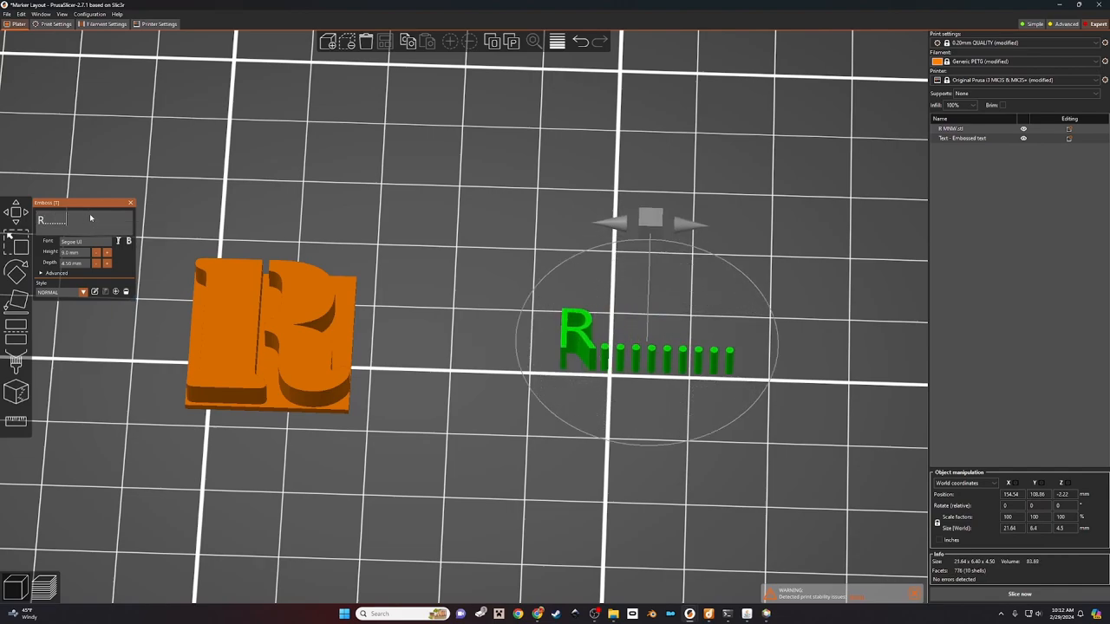
click(83, 239)
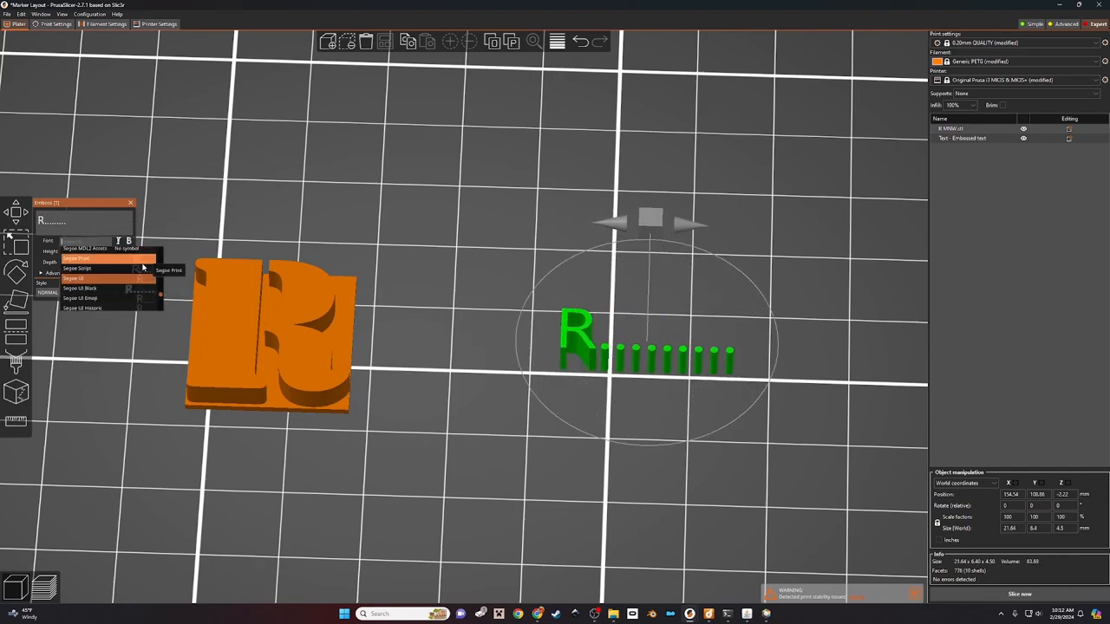
mouse_move(96, 267)
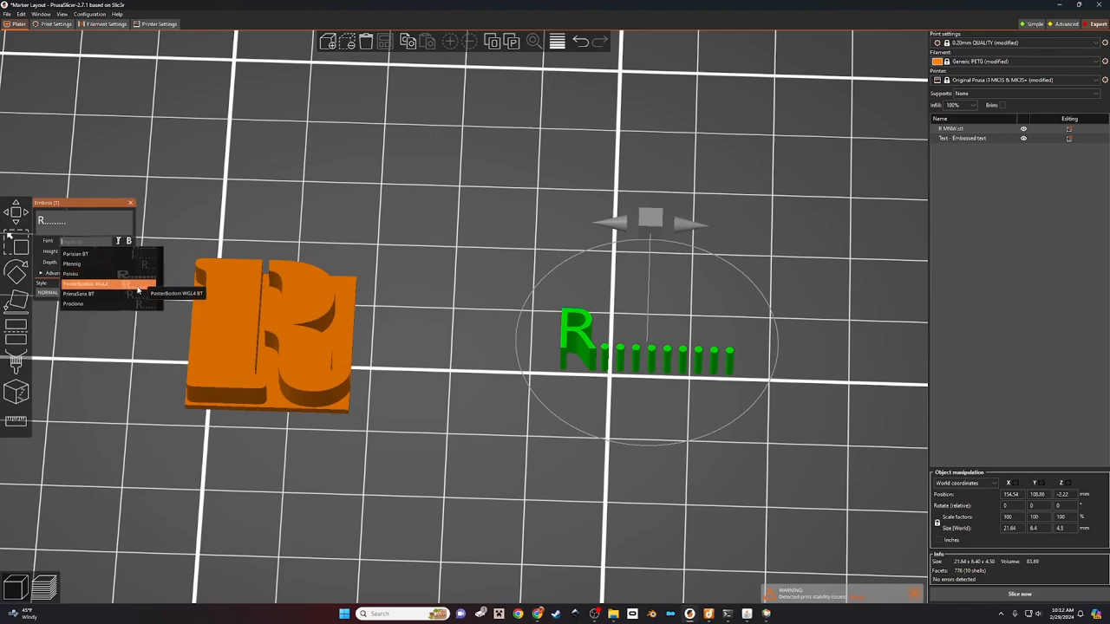
click(88, 284)
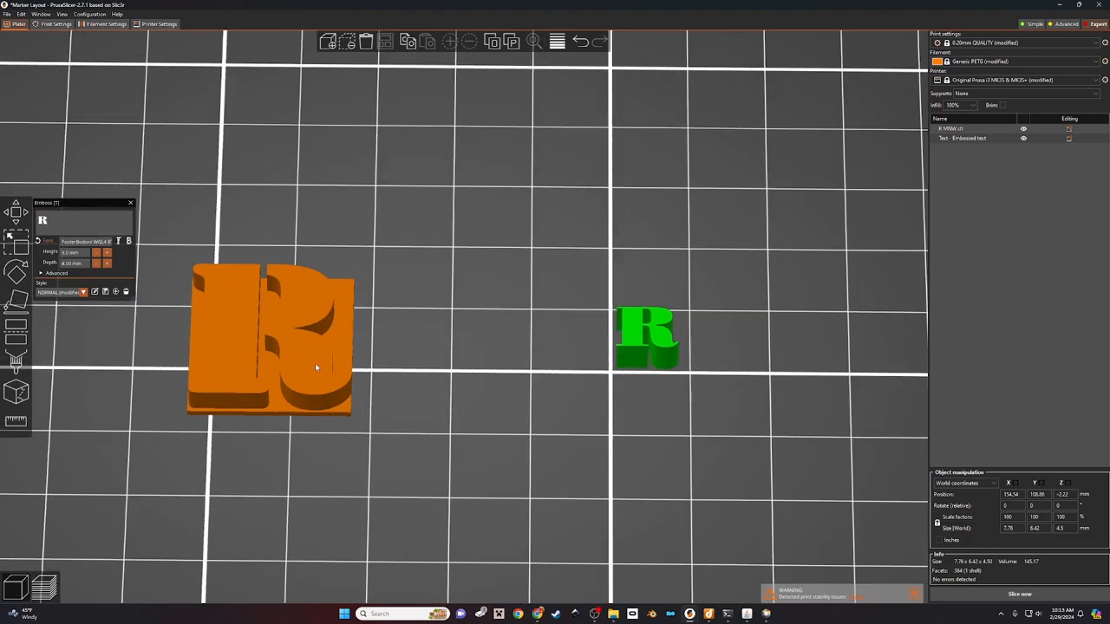
Step: Finish text editing and scale the serif R up to the plate letter's size
click(268, 356)
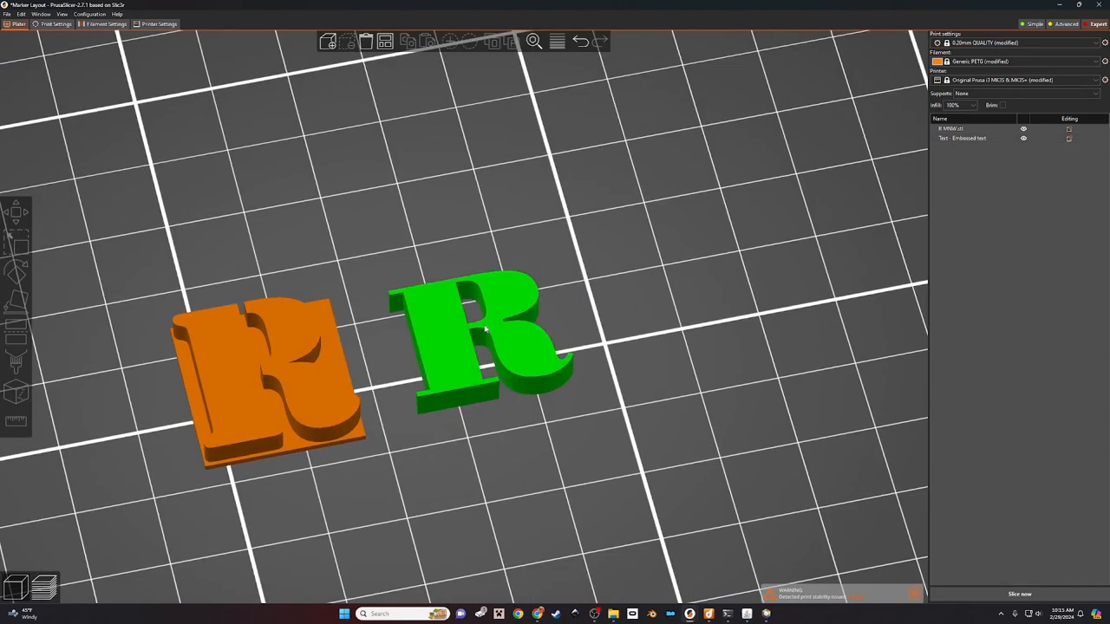
Step: Add a text part to the serif R object and rotate it onto the letter
right_click(482, 350)
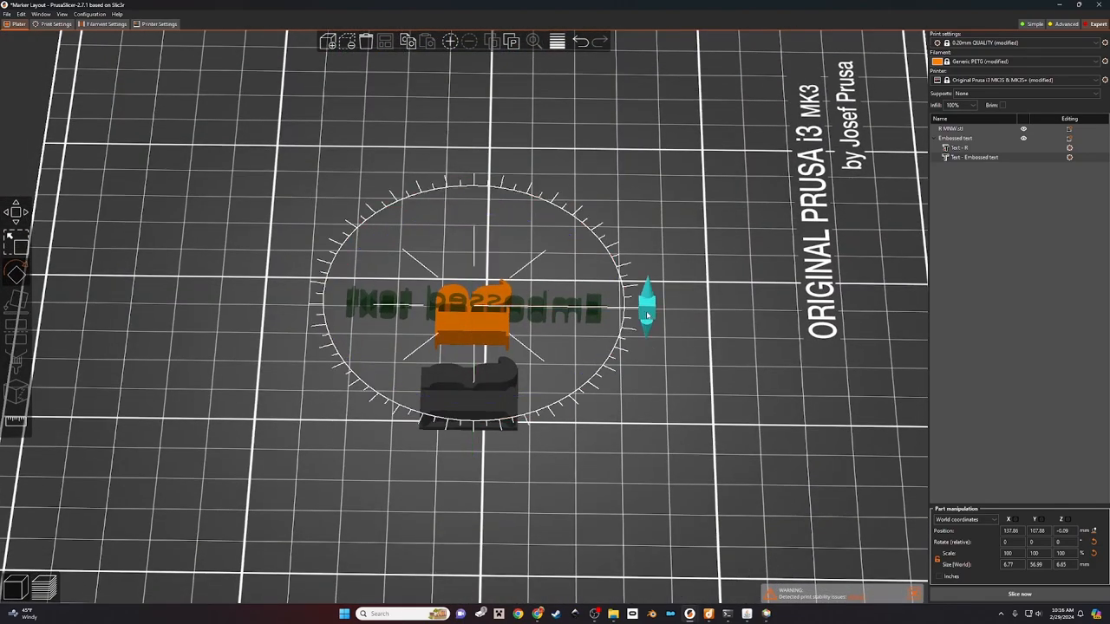
drag(645, 308, 639, 257)
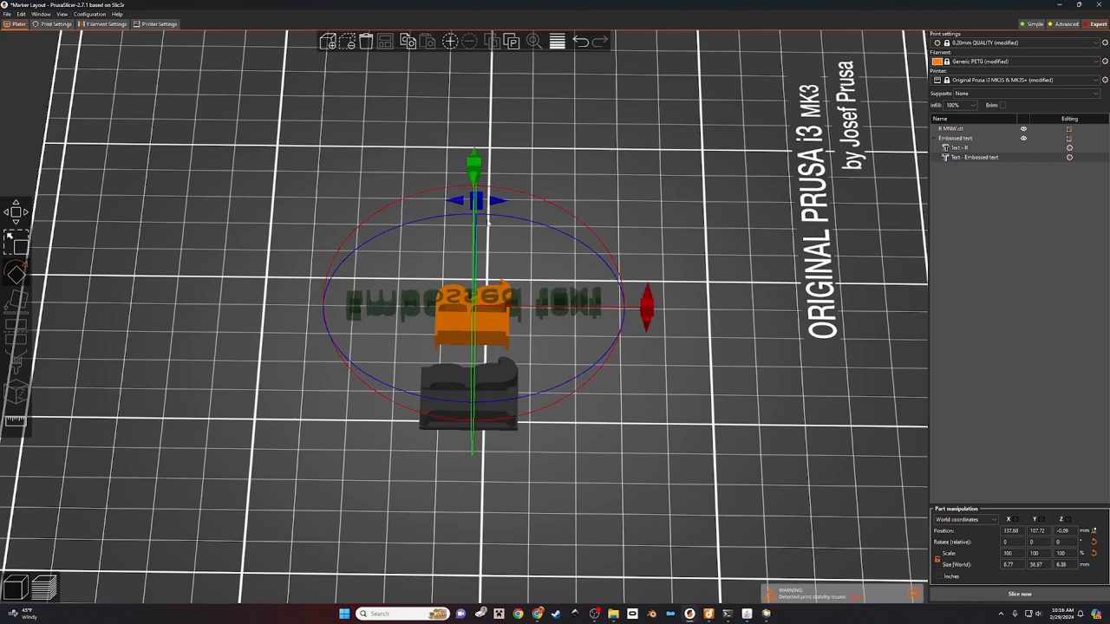
mouse_move(579, 284)
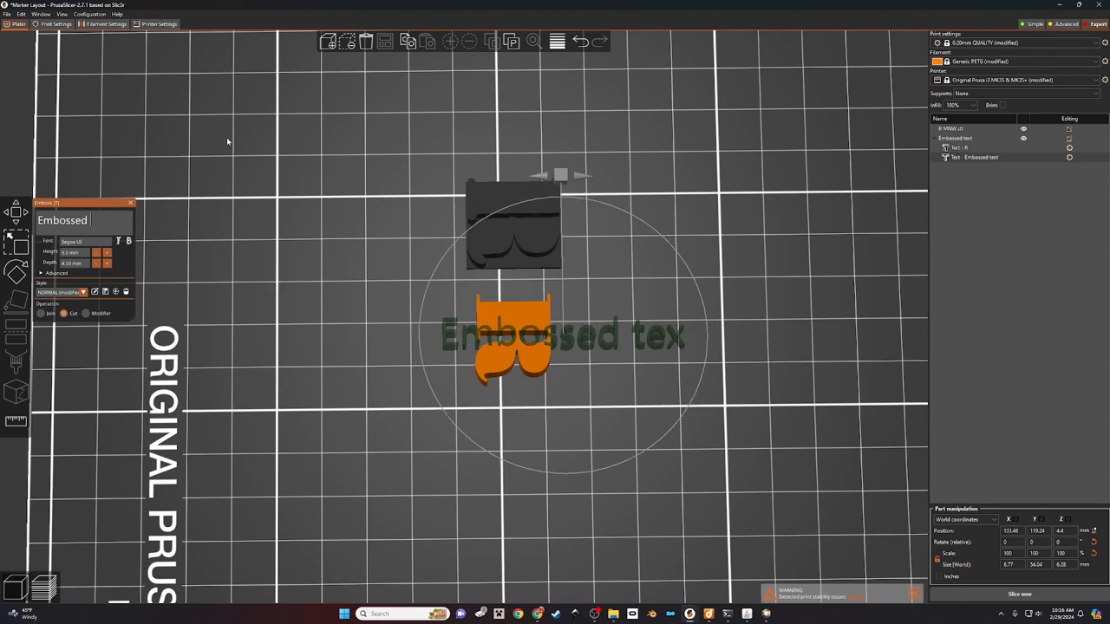
Step: Change the text part to GMA in a bold font and resize it to fit the R's stem
text(GMA)
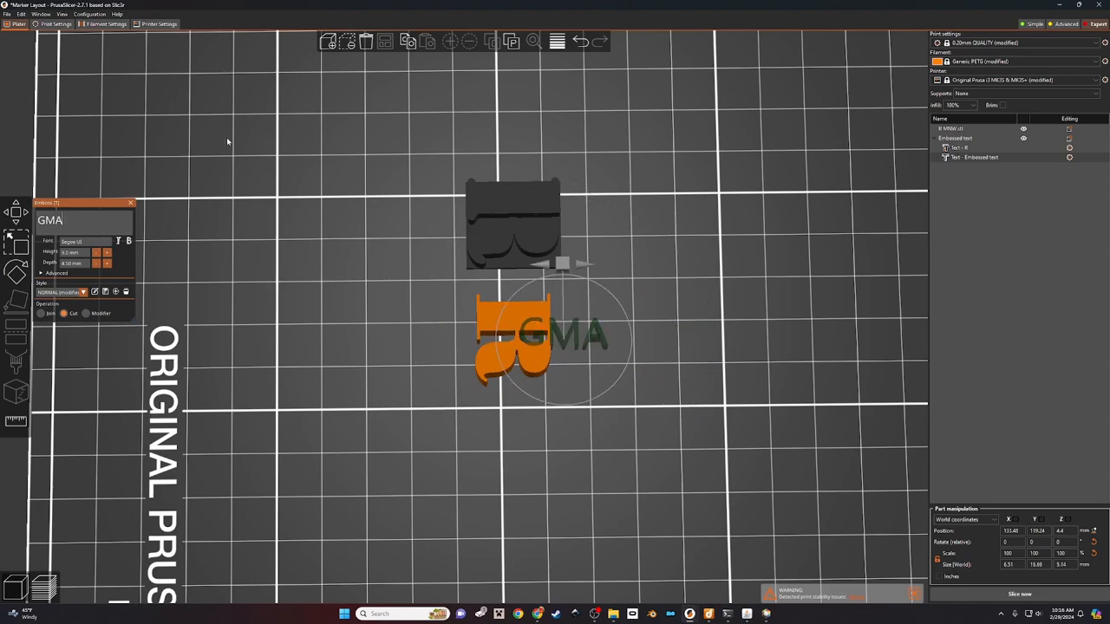
mouse_move(343, 246)
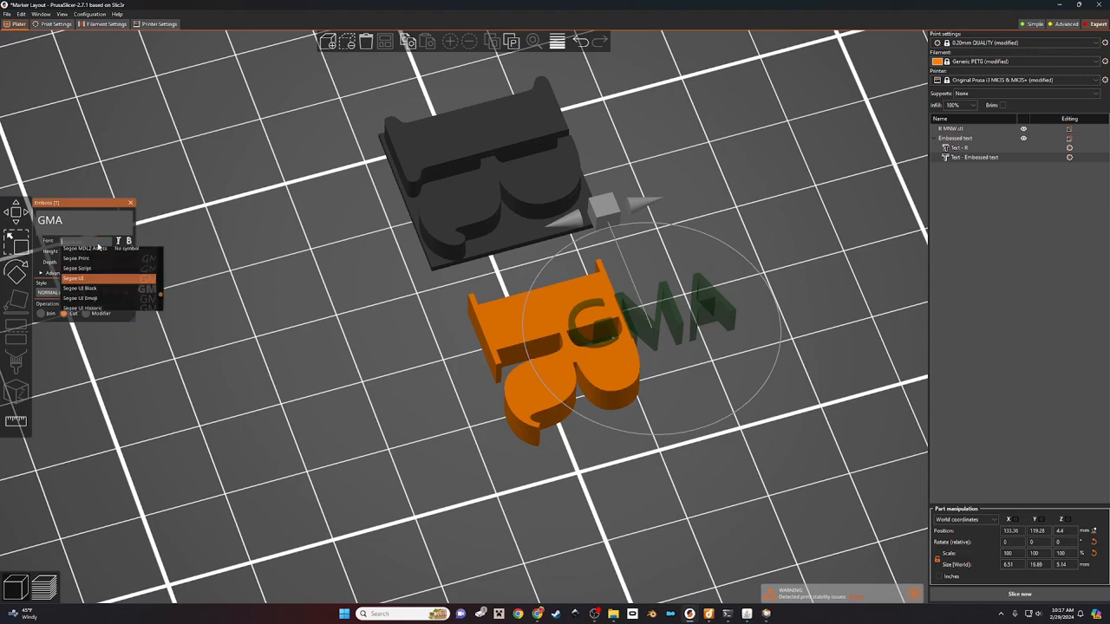
click(96, 288)
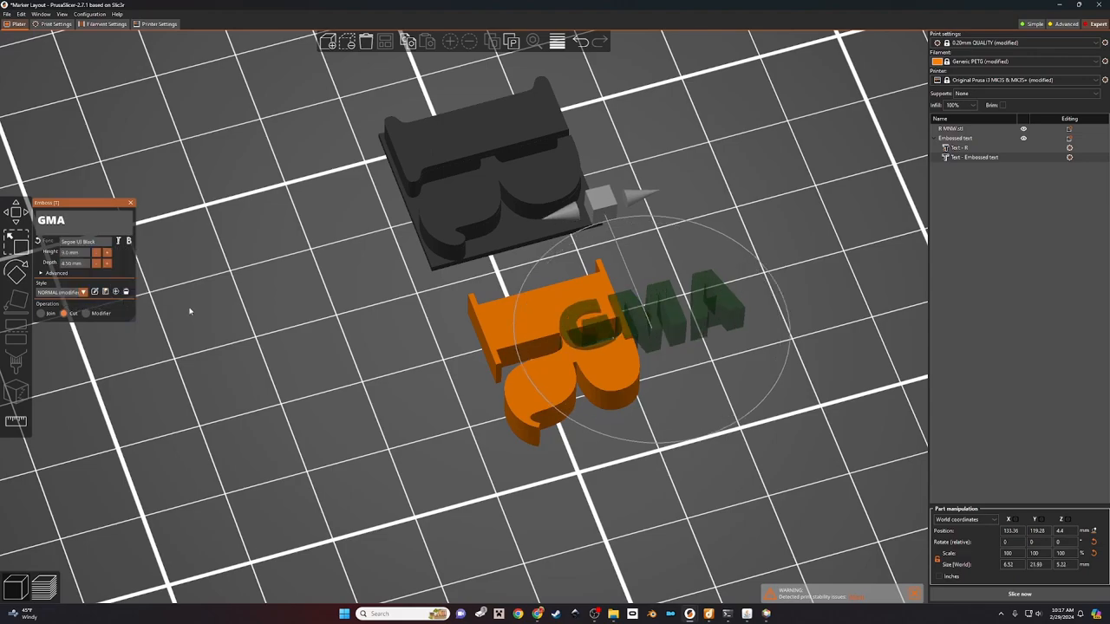
mouse_move(687, 388)
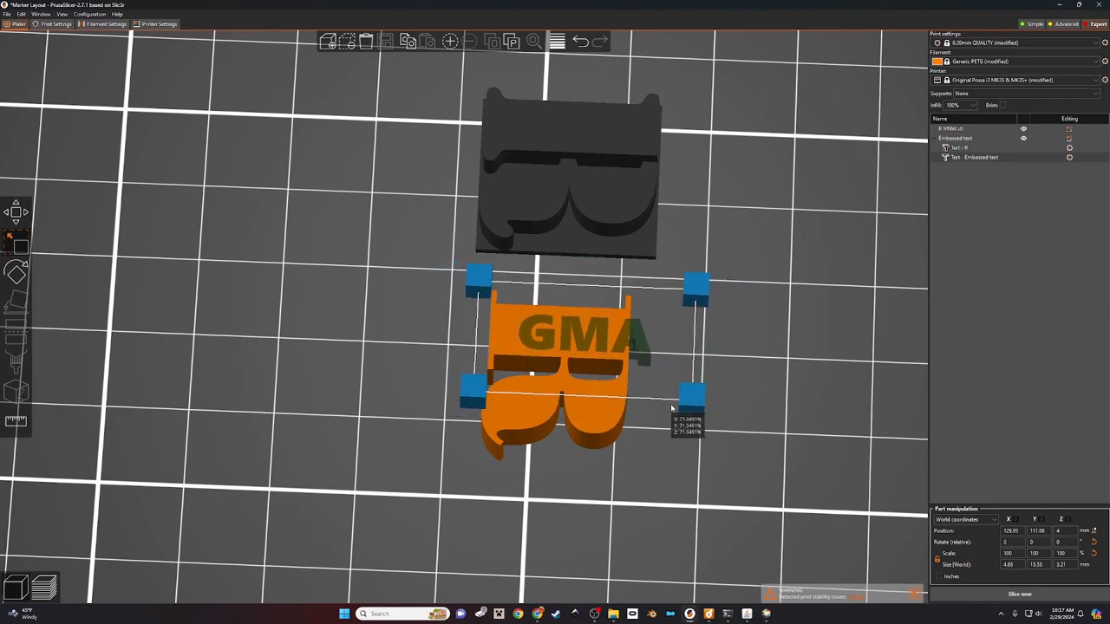
drag(672, 409, 662, 389)
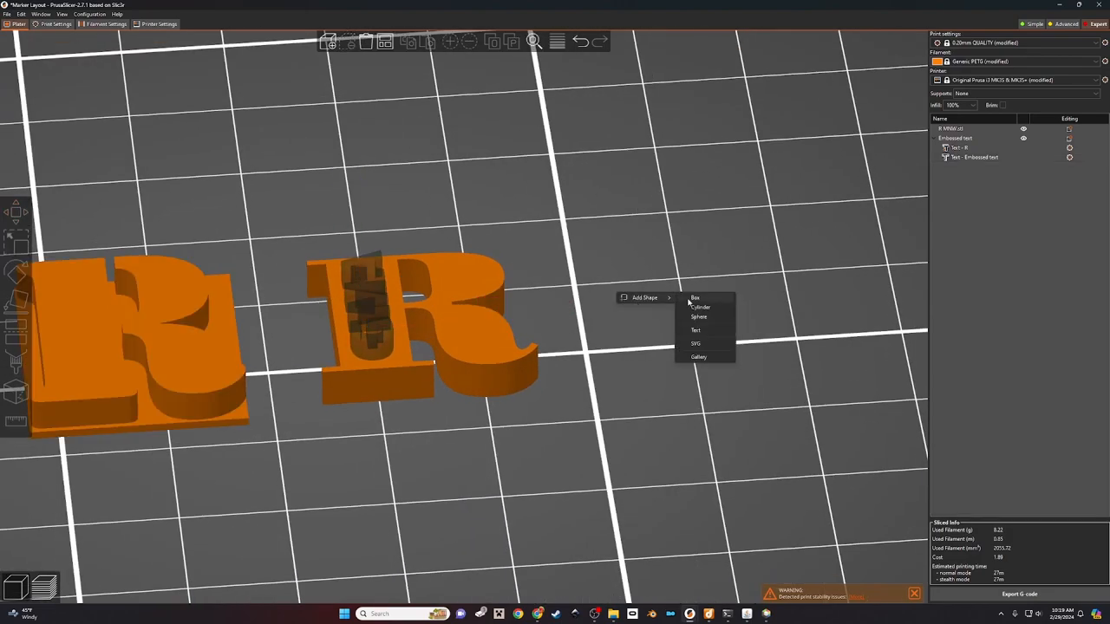
Step: Add a box and flatten it into a thin plate matching the R's footprint
click(694, 298)
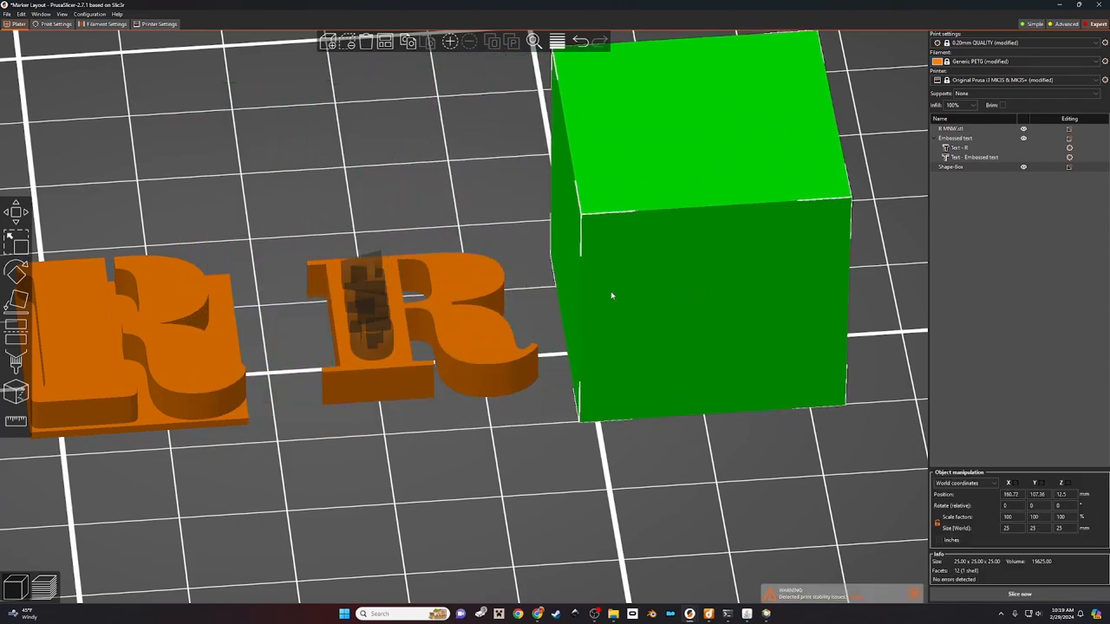
click(442, 330)
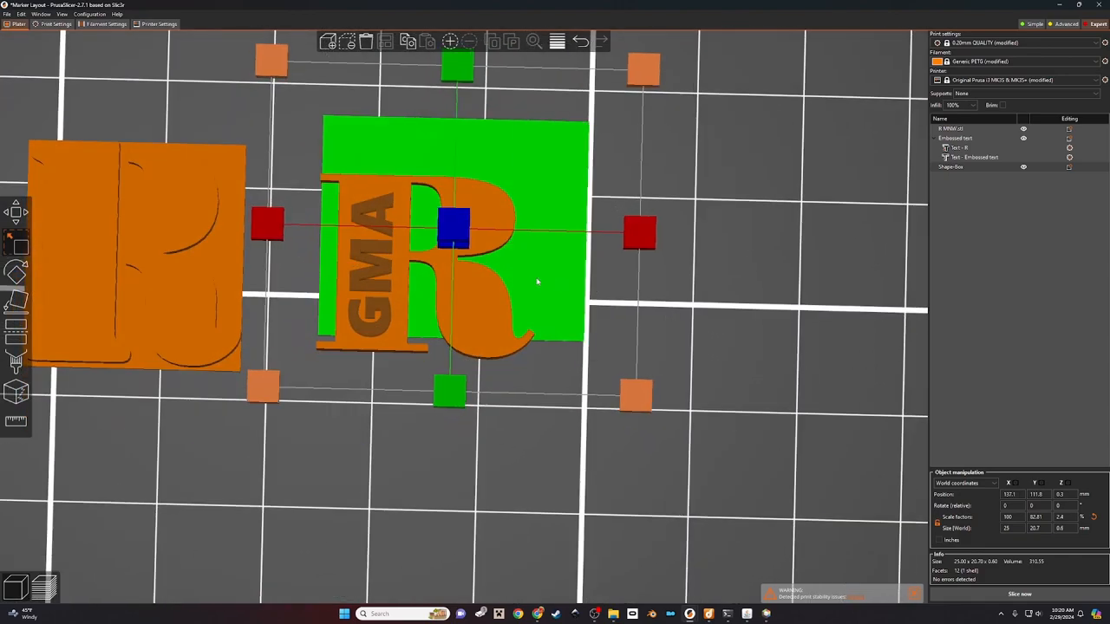
drag(458, 66, 448, 113)
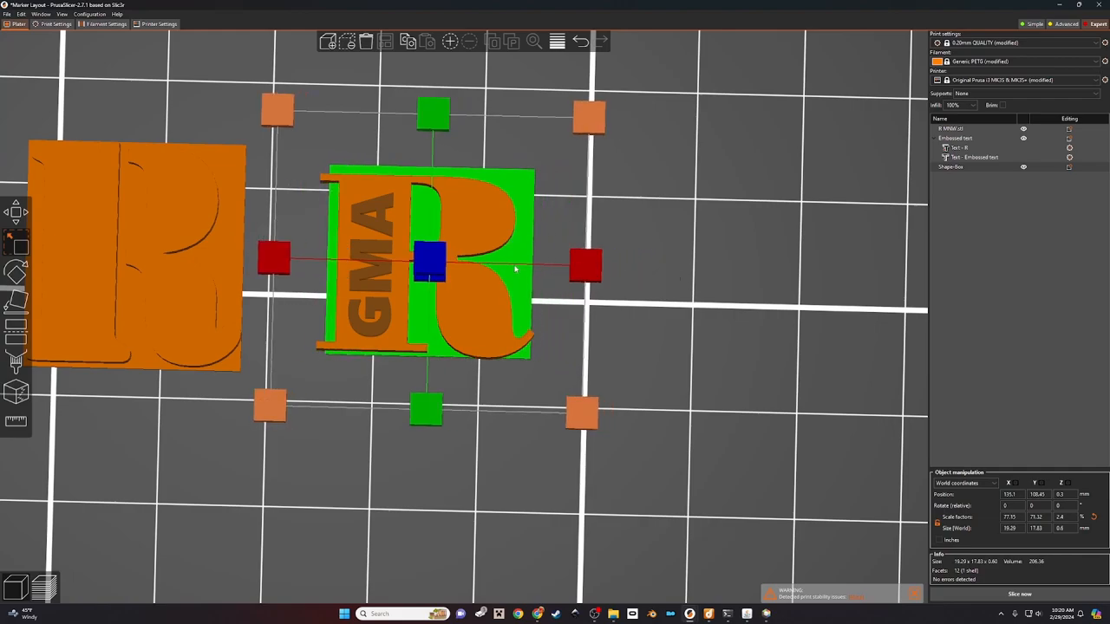
drag(274, 261, 246, 260)
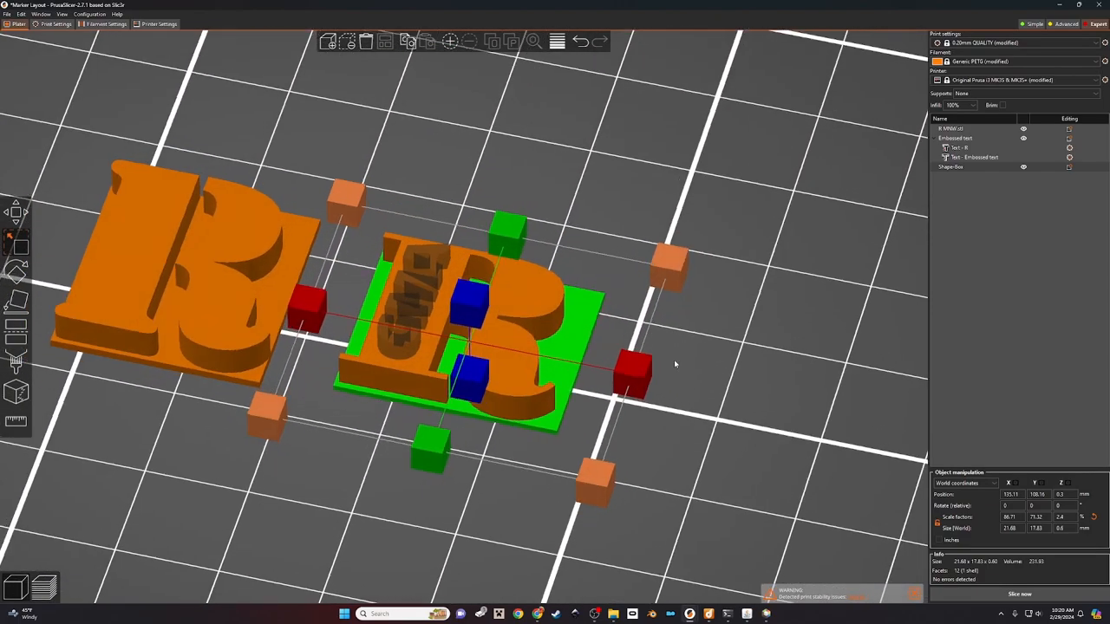
drag(676, 364, 501, 424)
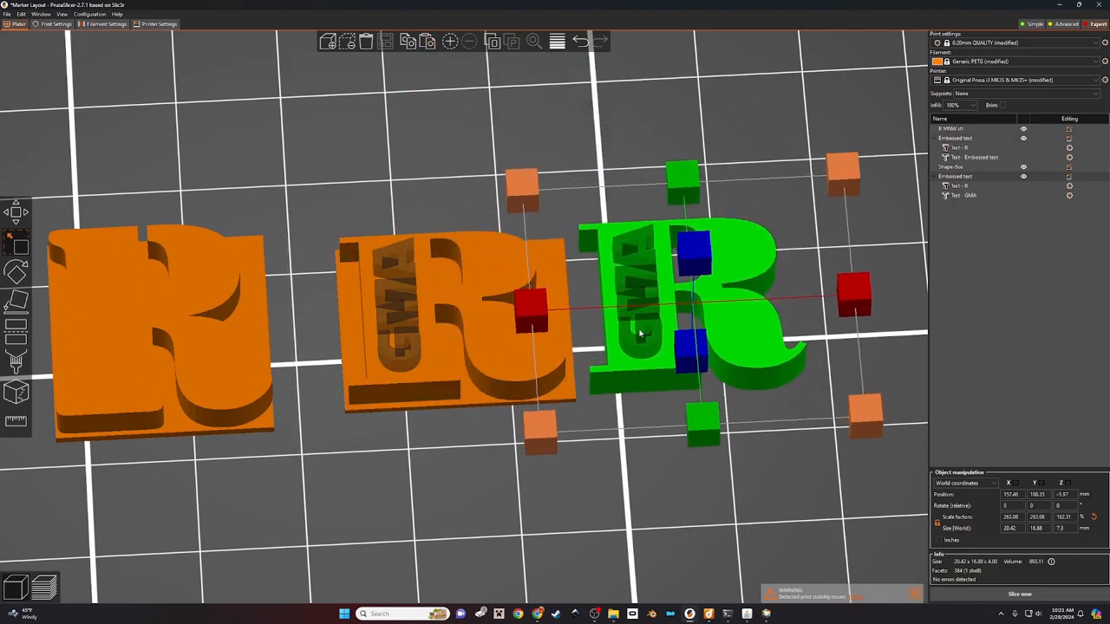
Step: Move the box plate underneath the serif R so the letter sits on it
click(963, 194)
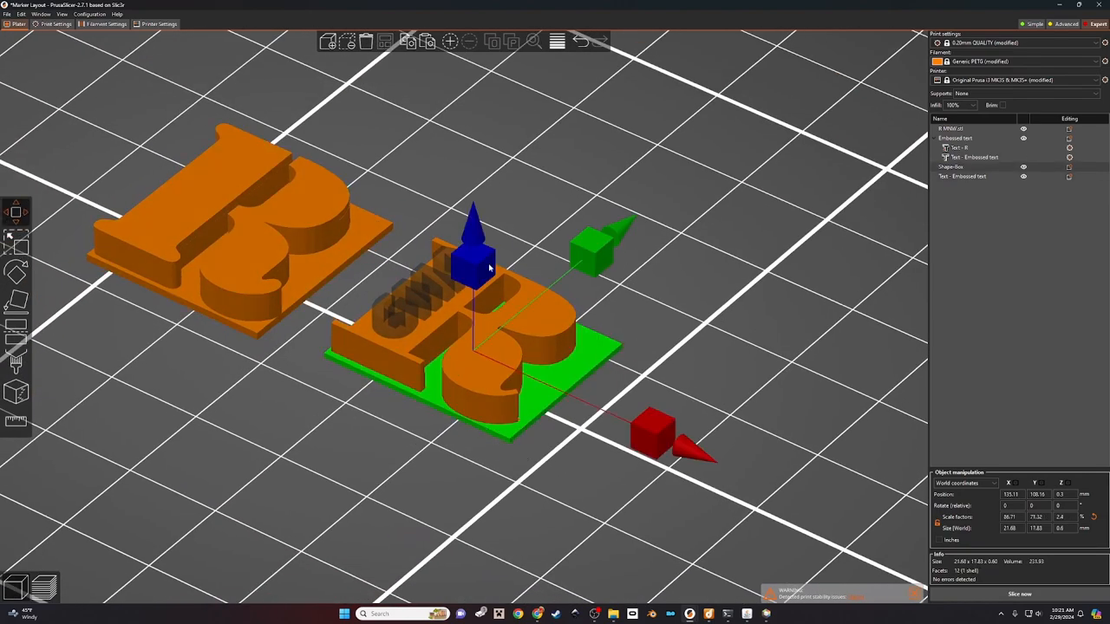
drag(475, 243, 475, 277)
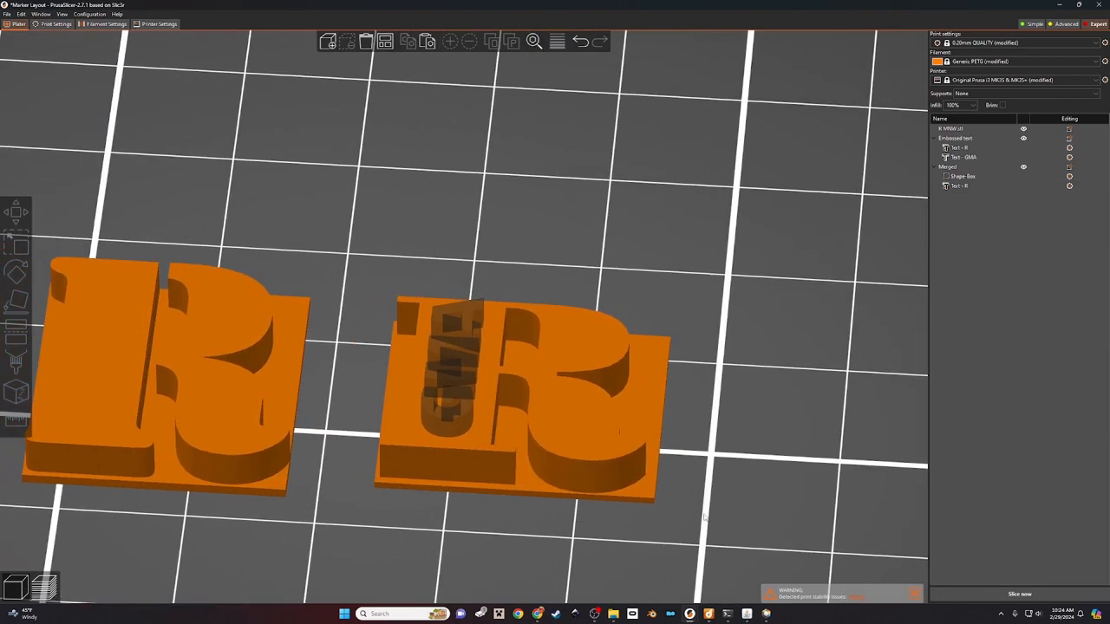
Step: Preview a trial slice, then merge the plate and GMA-cut R into one object
click(1019, 590)
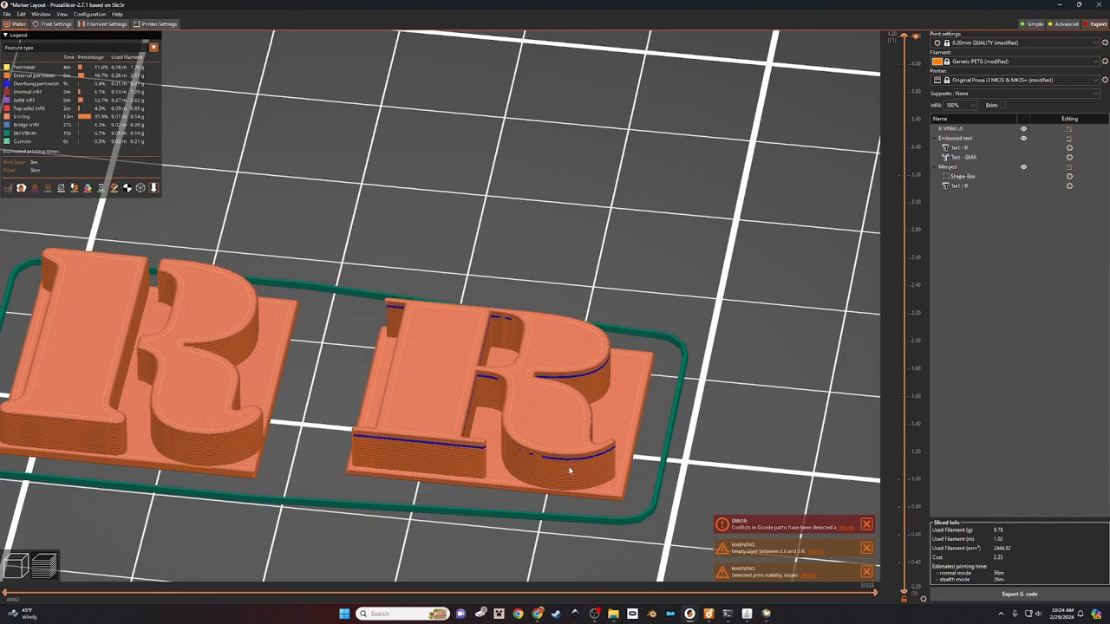
mouse_move(586, 441)
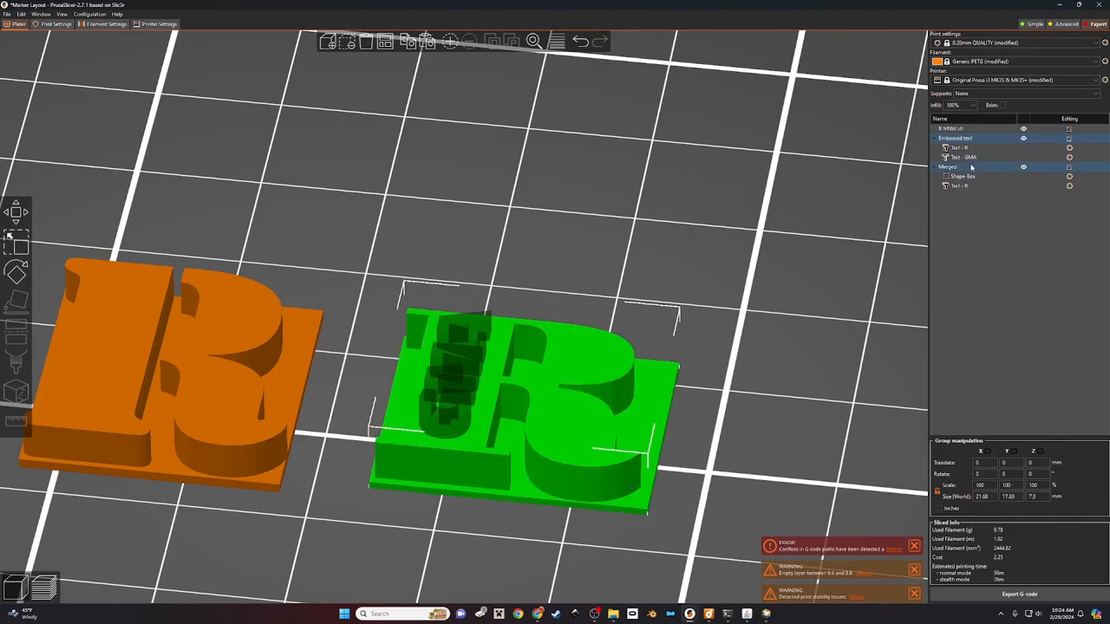
right_click(947, 166)
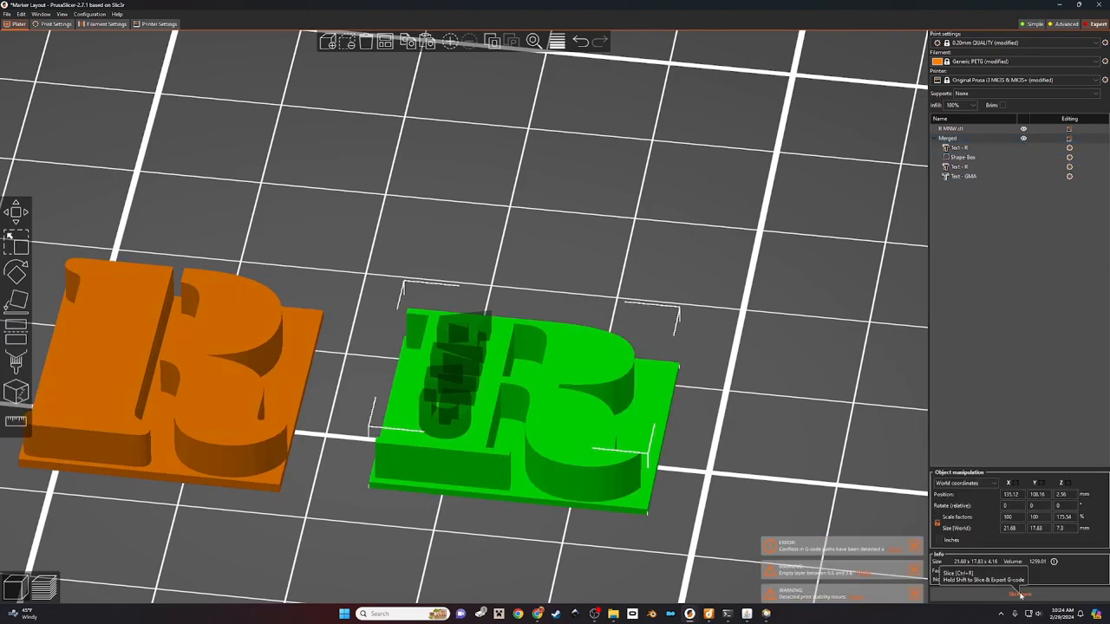
click(1009, 596)
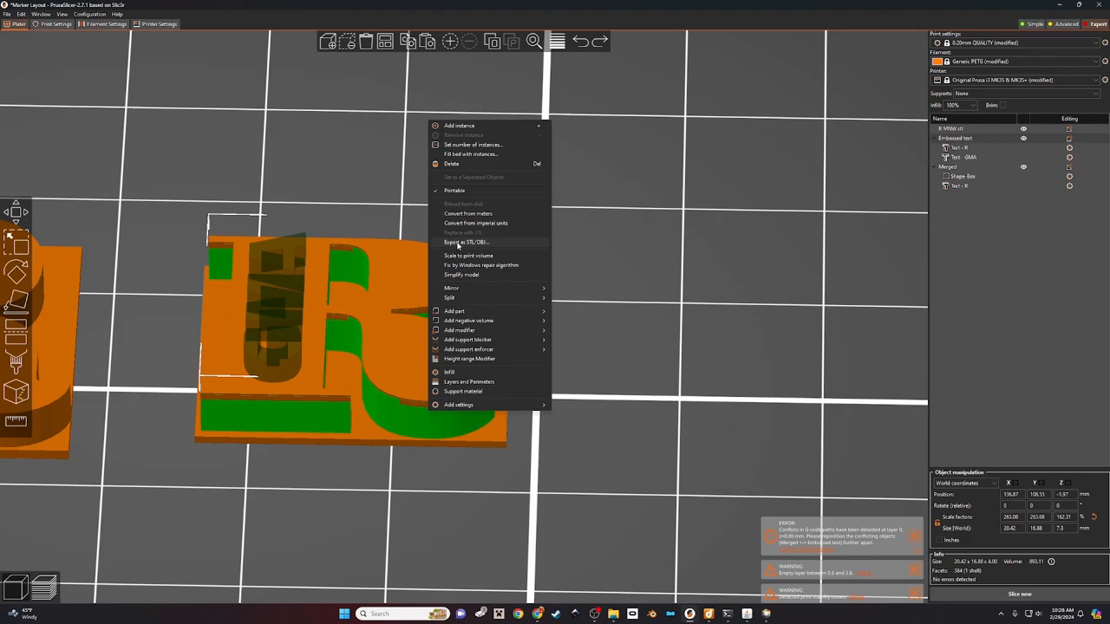
mouse_move(470, 266)
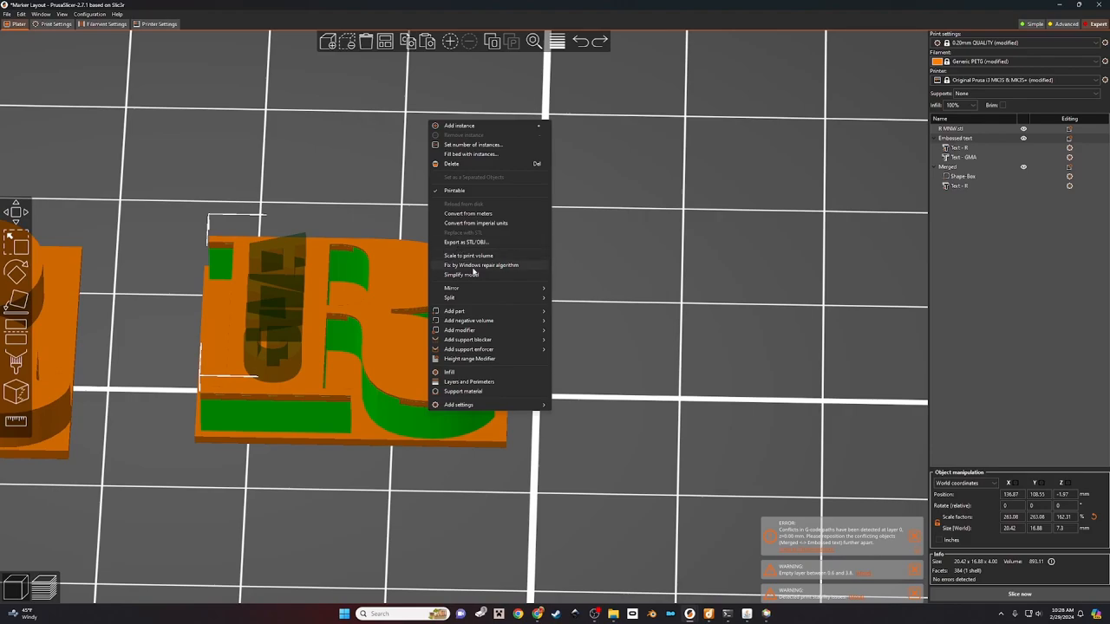
mouse_move(475, 246)
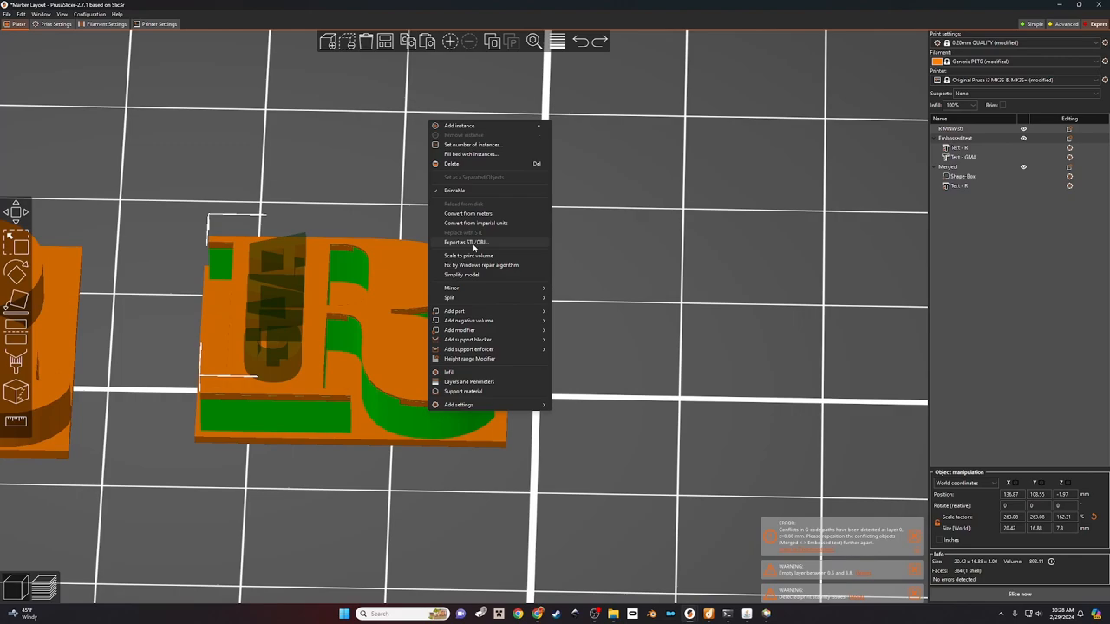
Step: Export the merged GMA R marker as an STL file and save it
click(475, 243)
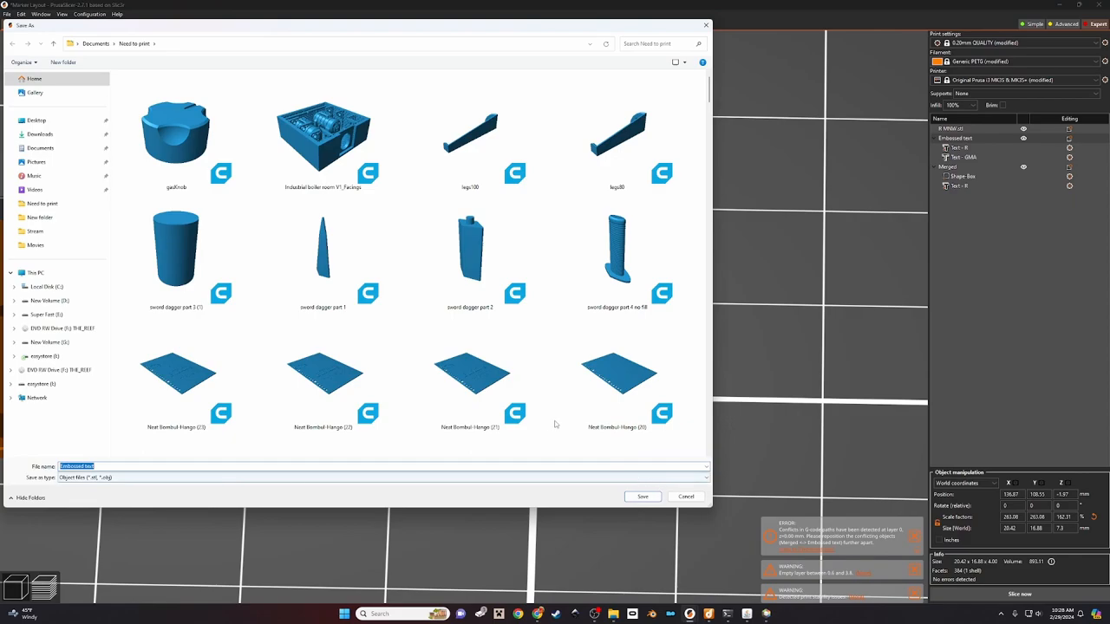
click(685, 496)
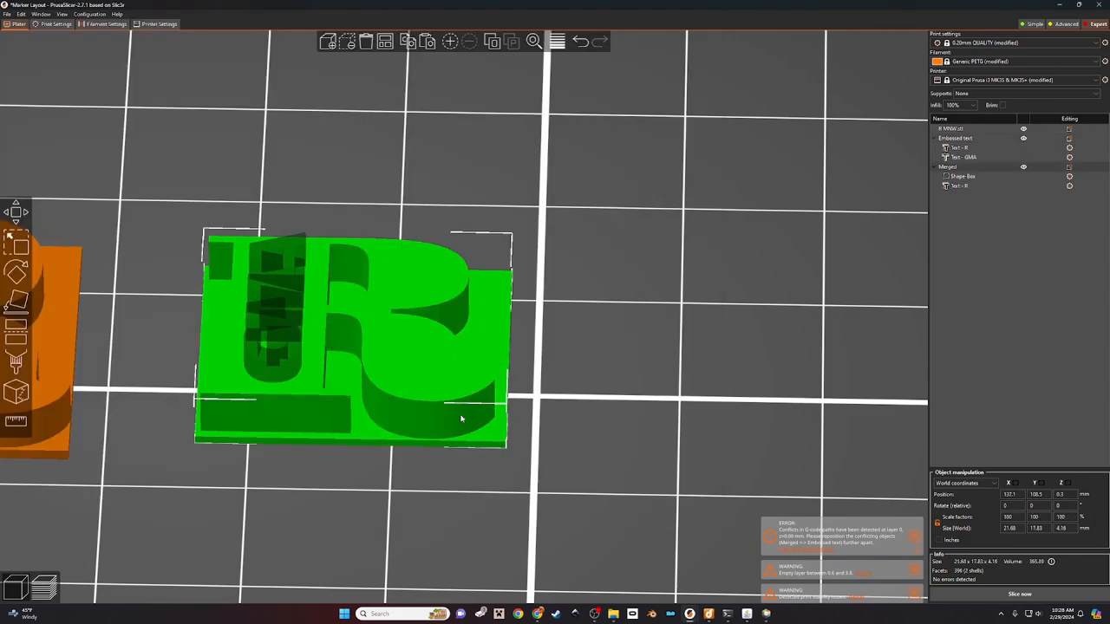
Step: Import the exported R marker STL back onto the bed as a new object
right_click(462, 416)
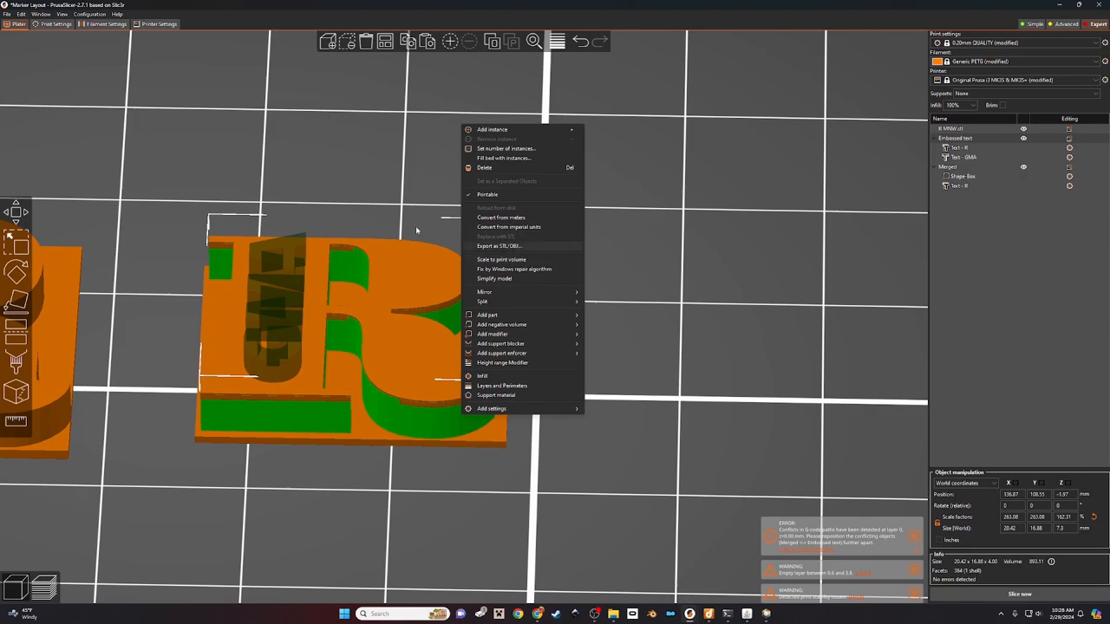
click(11, 14)
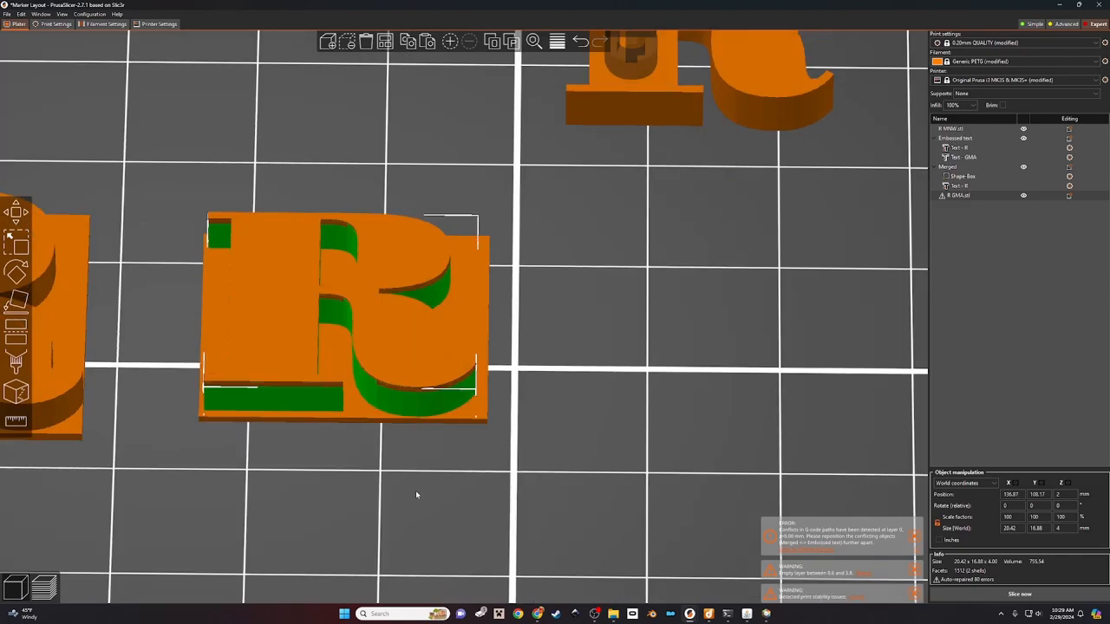
Step: Select the marker's plate and letter parts and merge them into one object
drag(417, 494, 489, 482)
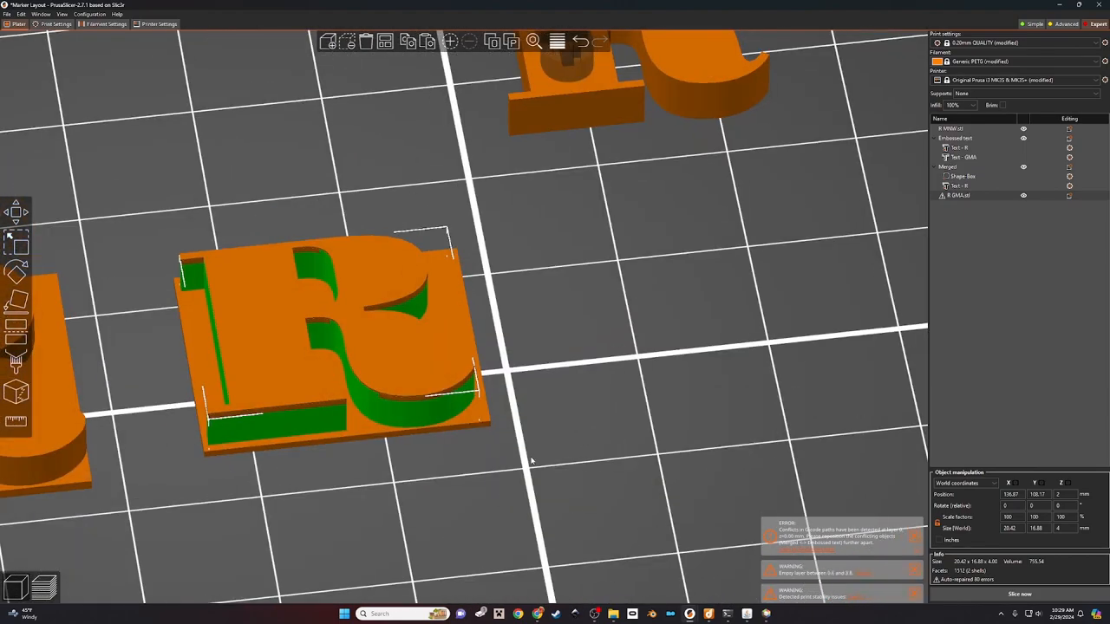
click(330, 329)
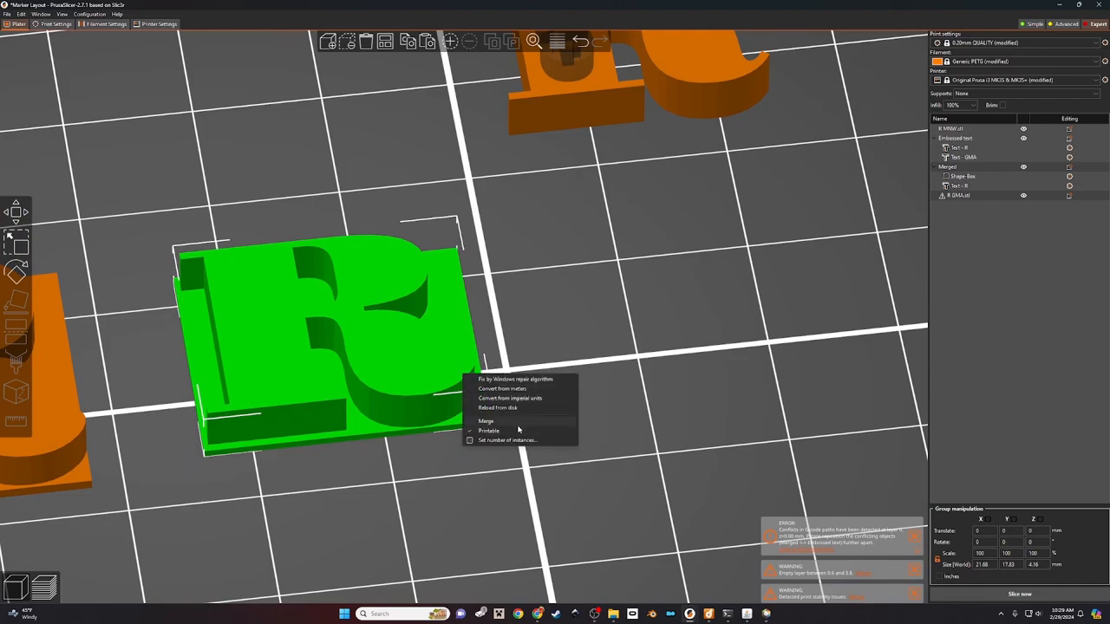
click(1020, 593)
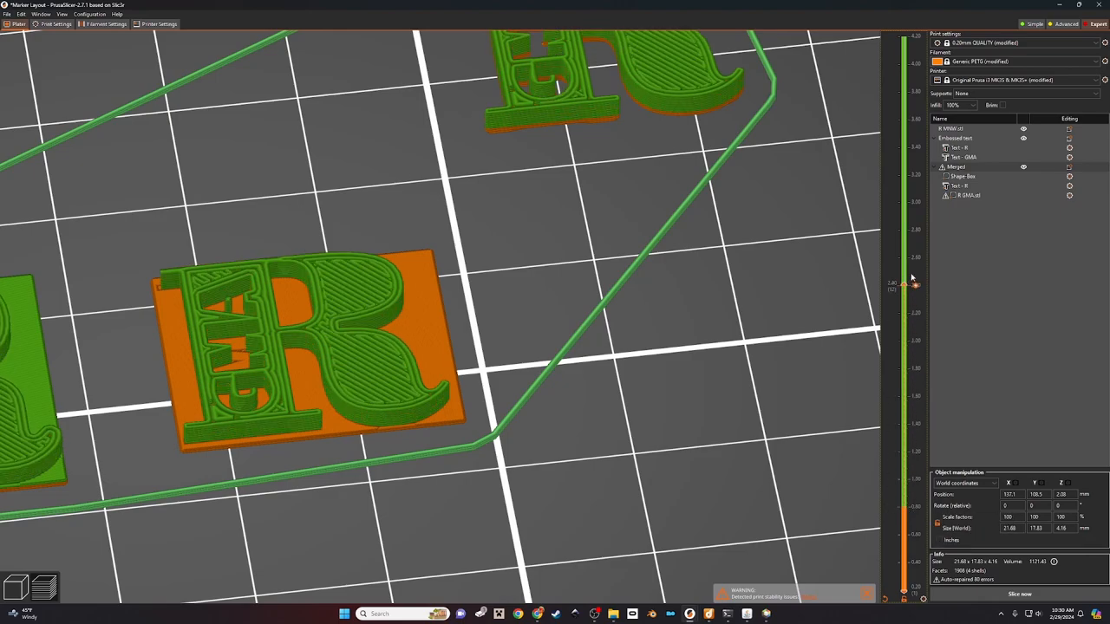
Step: Step the layer slider up to the top so the serif R's toolpaths cover the GMA initials
drag(912, 281, 912, 90)
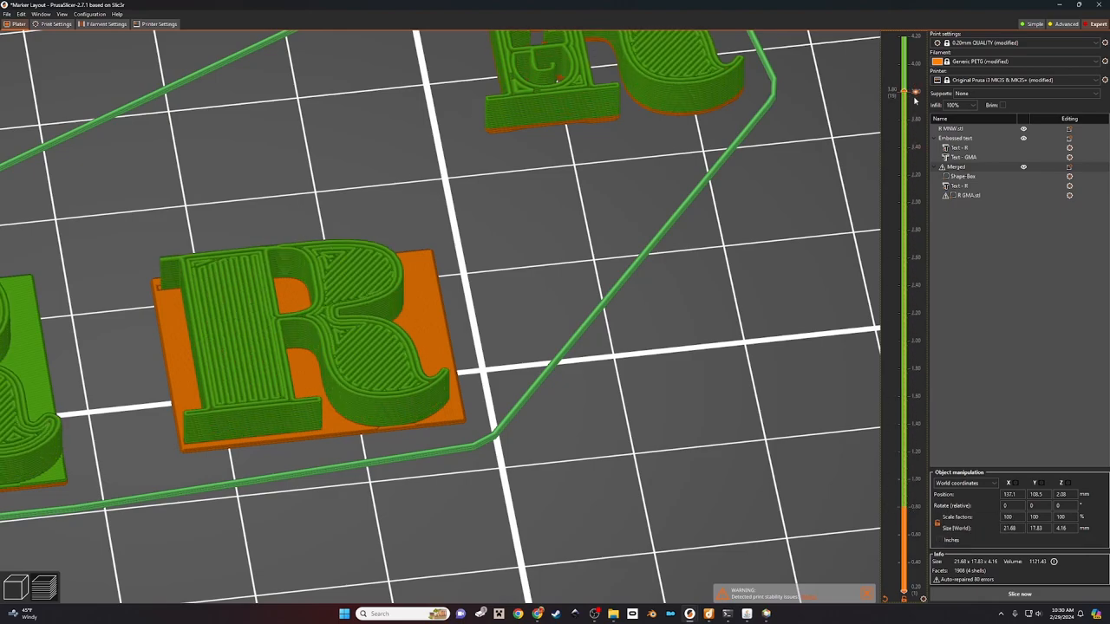
mouse_move(905, 93)
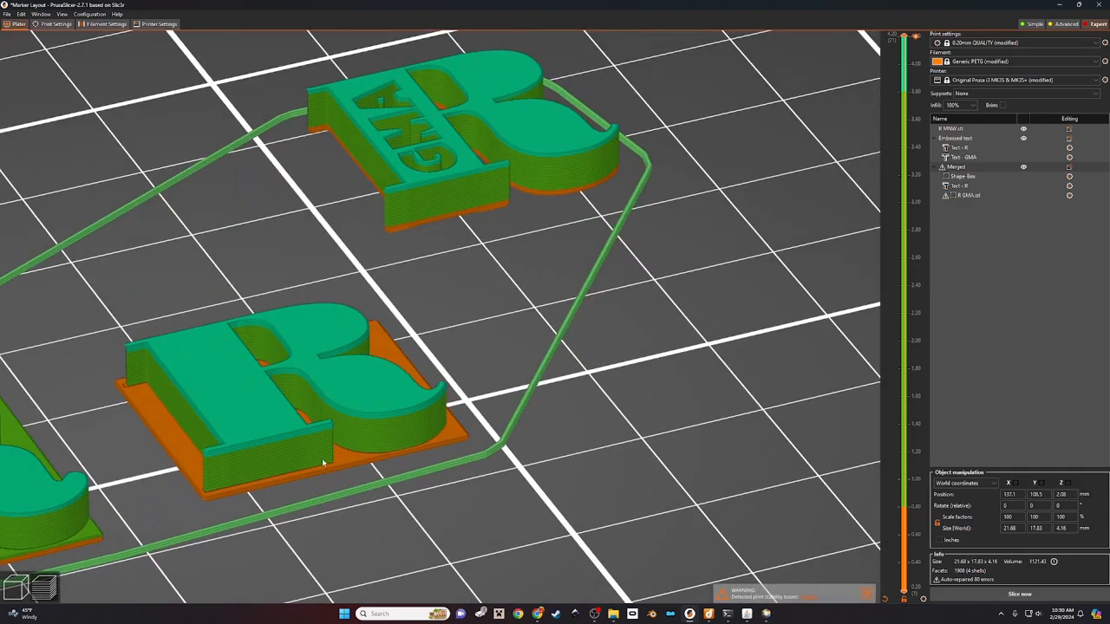
mouse_move(690, 396)
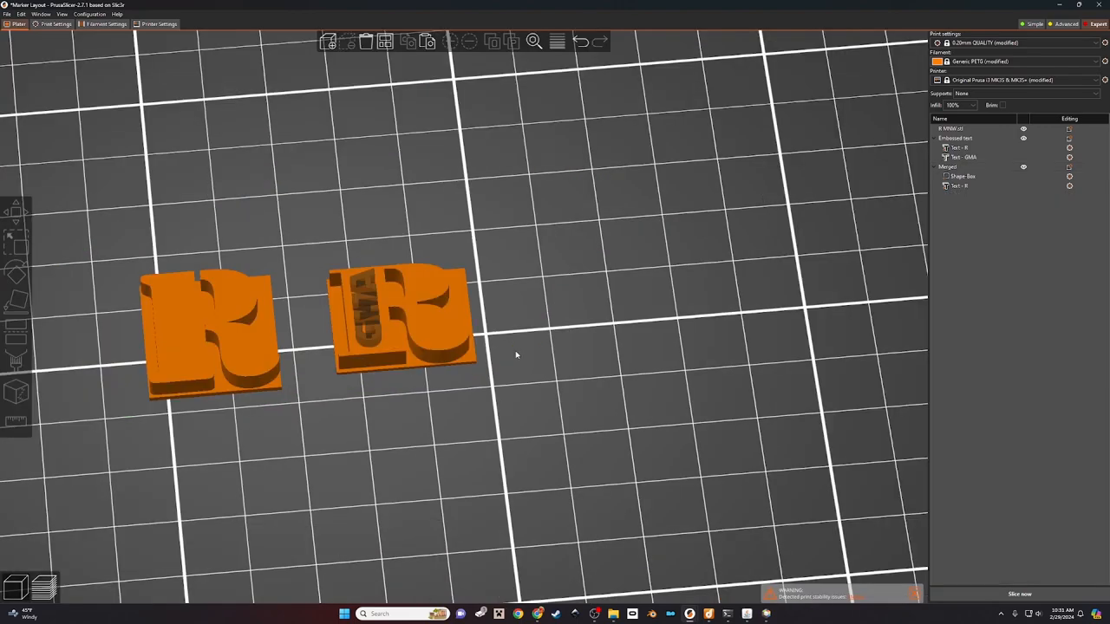
Step: Duplicate the initialled R marker and place the copy beside the other two plates
click(399, 326)
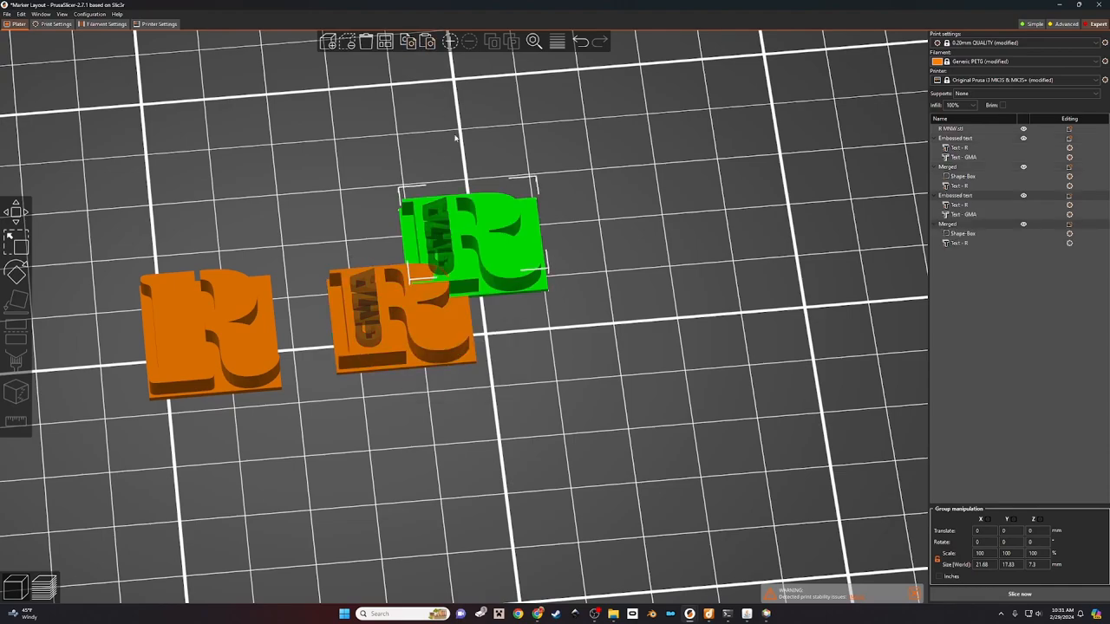
drag(472, 242, 576, 304)
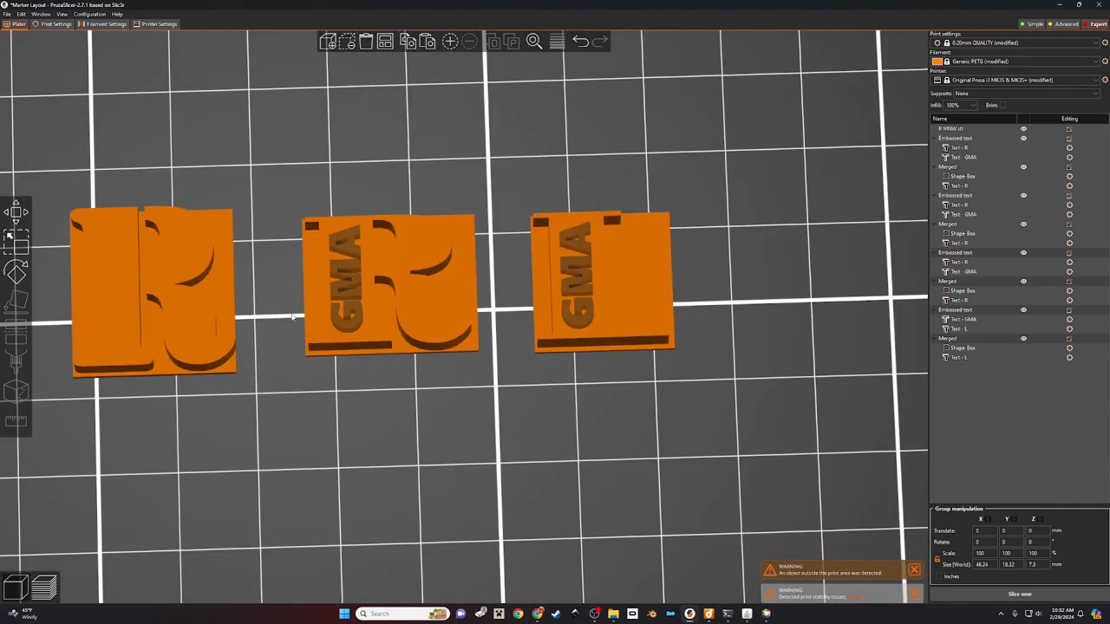
mouse_move(365, 277)
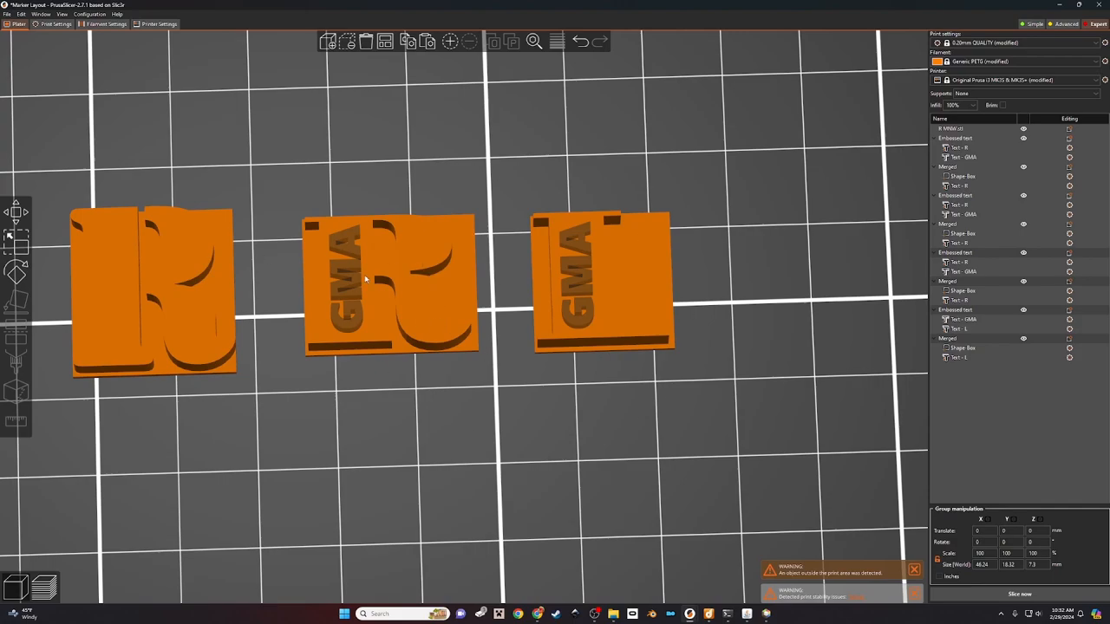
mouse_move(413, 343)
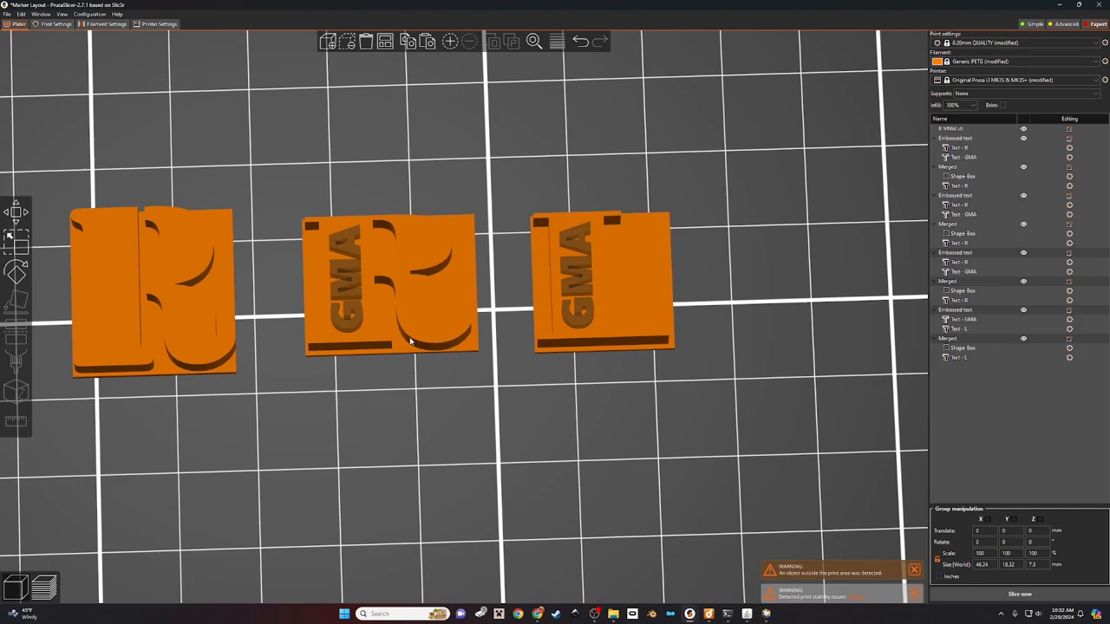
mouse_move(420, 354)
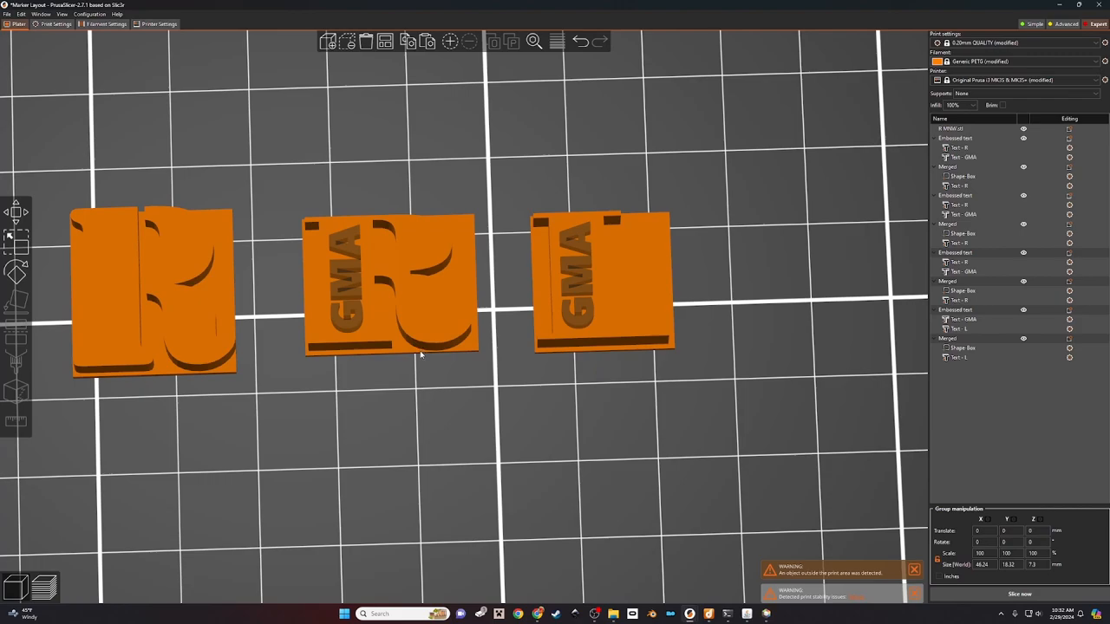
mouse_move(458, 349)
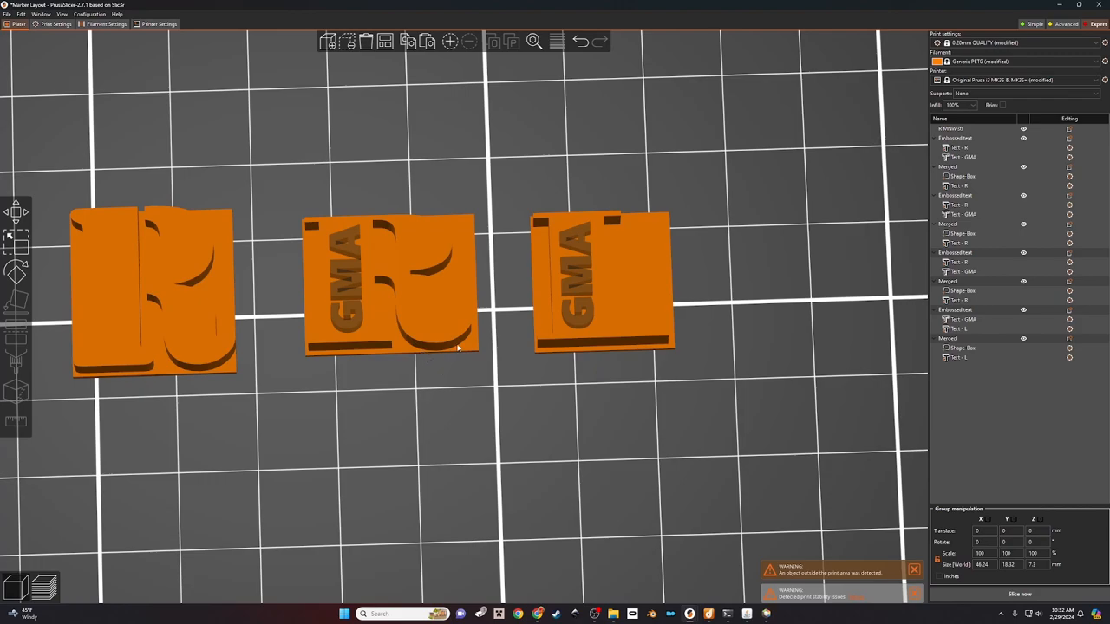
mouse_move(469, 347)
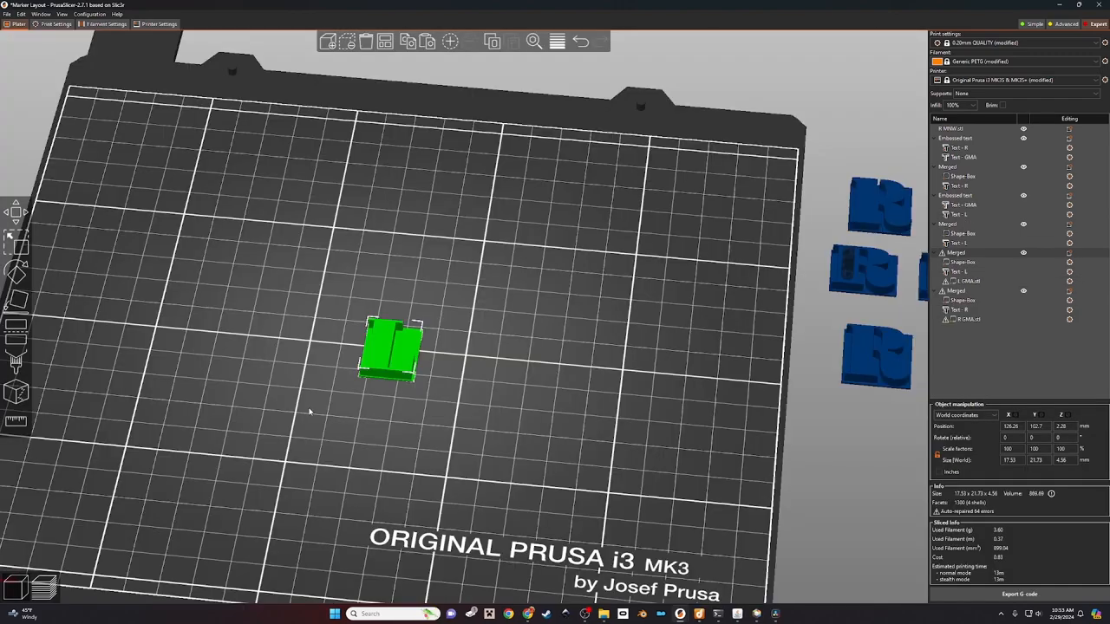
mouse_move(489, 385)
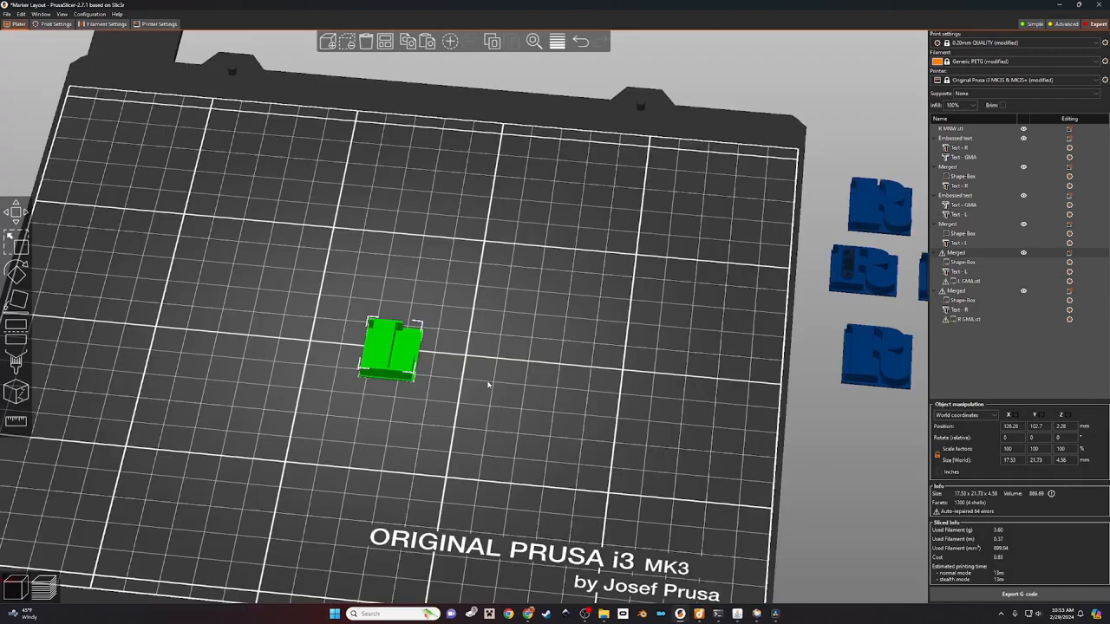
Step: Edit the embossed initials on the marker in the Emboss editor, entering 'zzyu'
click(14, 236)
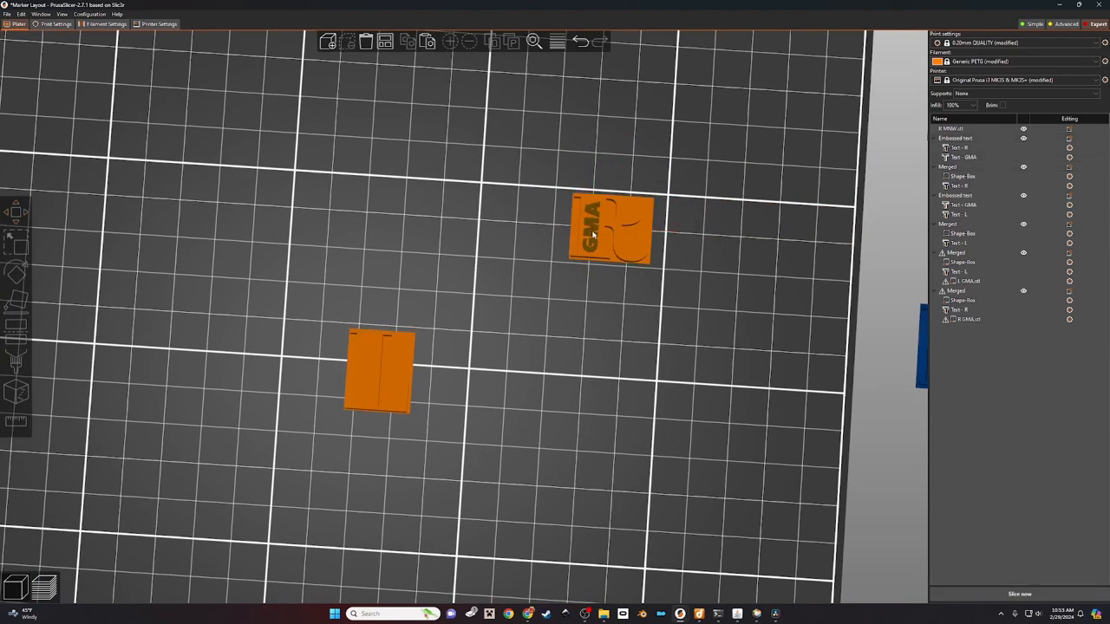
click(593, 229)
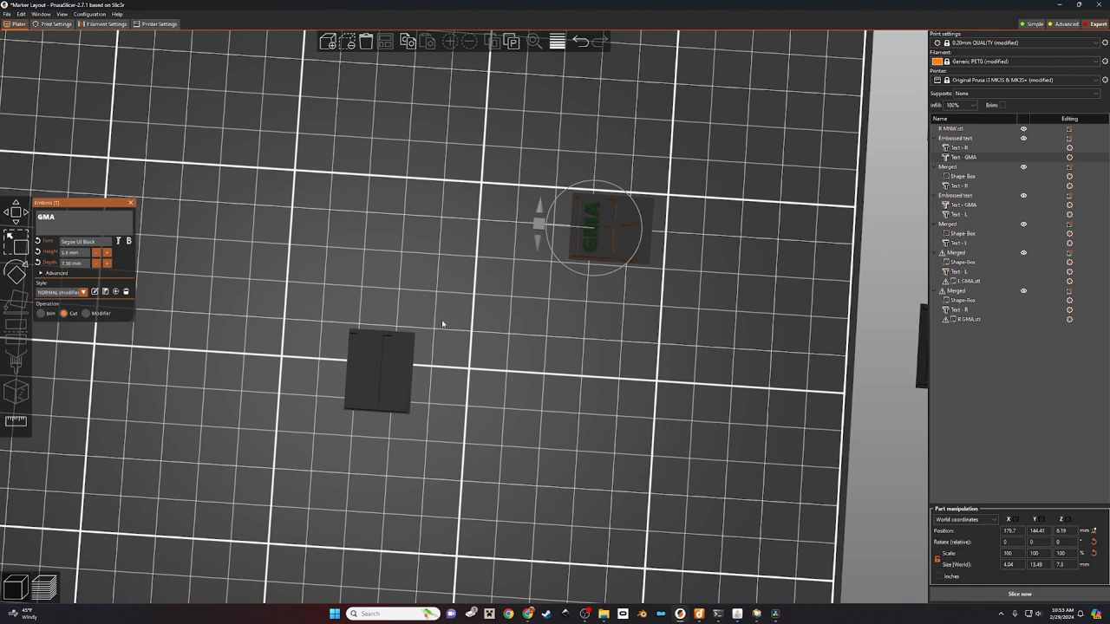
mouse_move(502, 278)
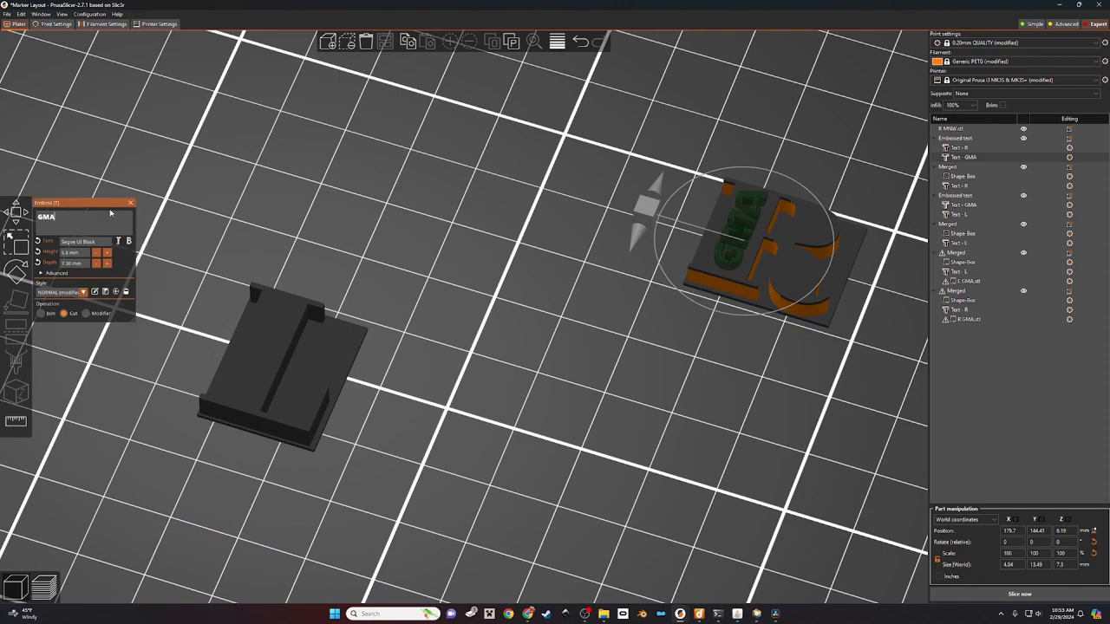
text(zzyu)
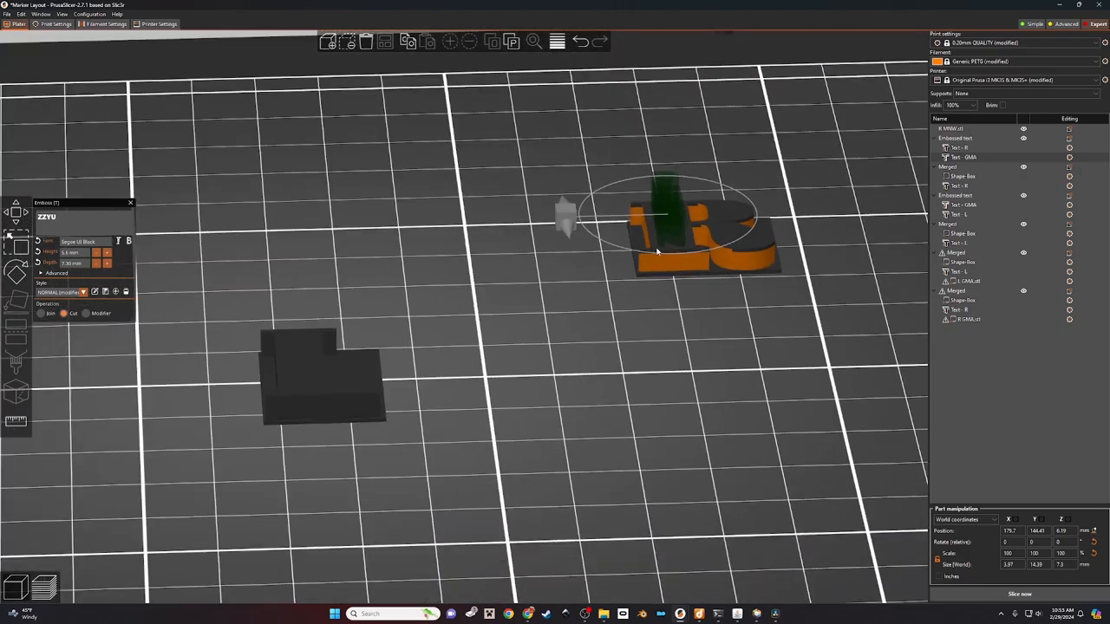
mouse_move(791, 331)
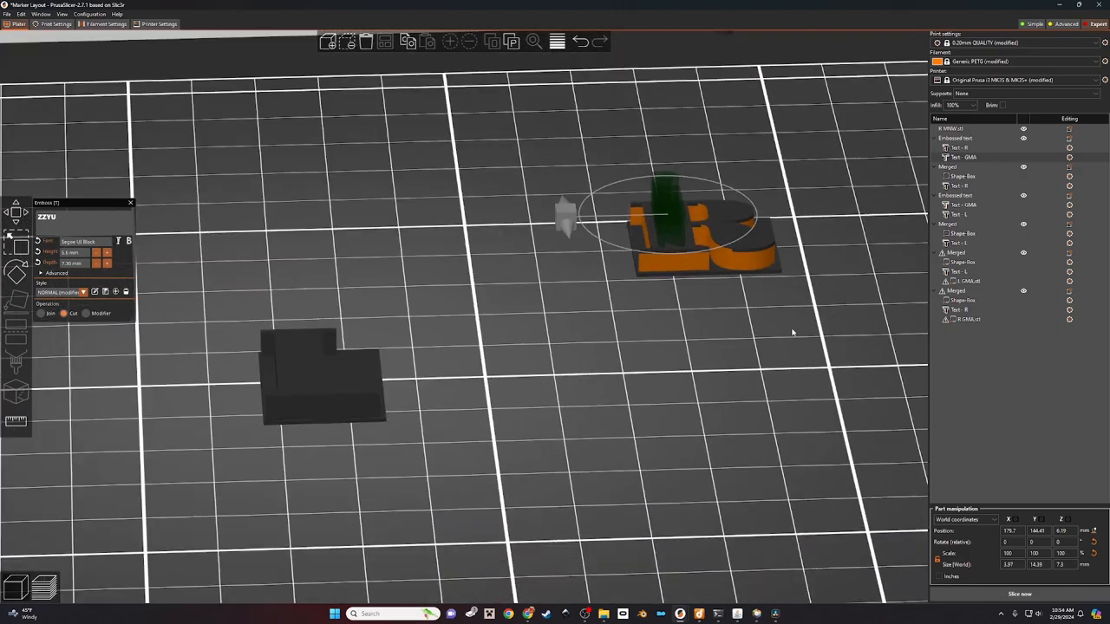
mouse_move(600, 364)
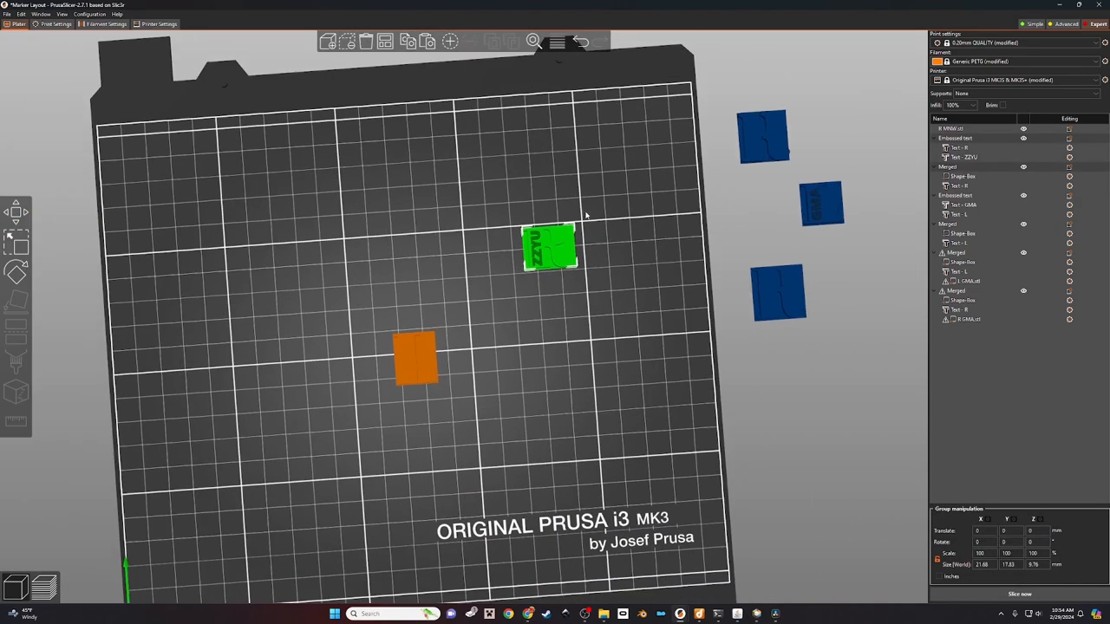
Step: Move the finished marker off the print bed beside the other plates
drag(548, 246, 744, 205)
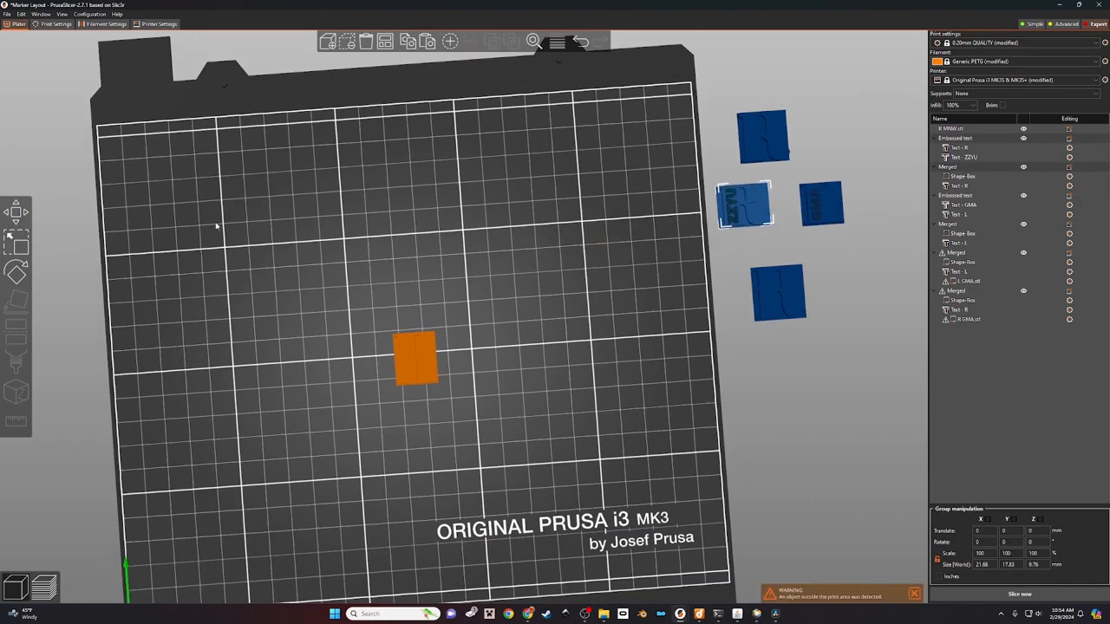
mouse_move(562, 376)
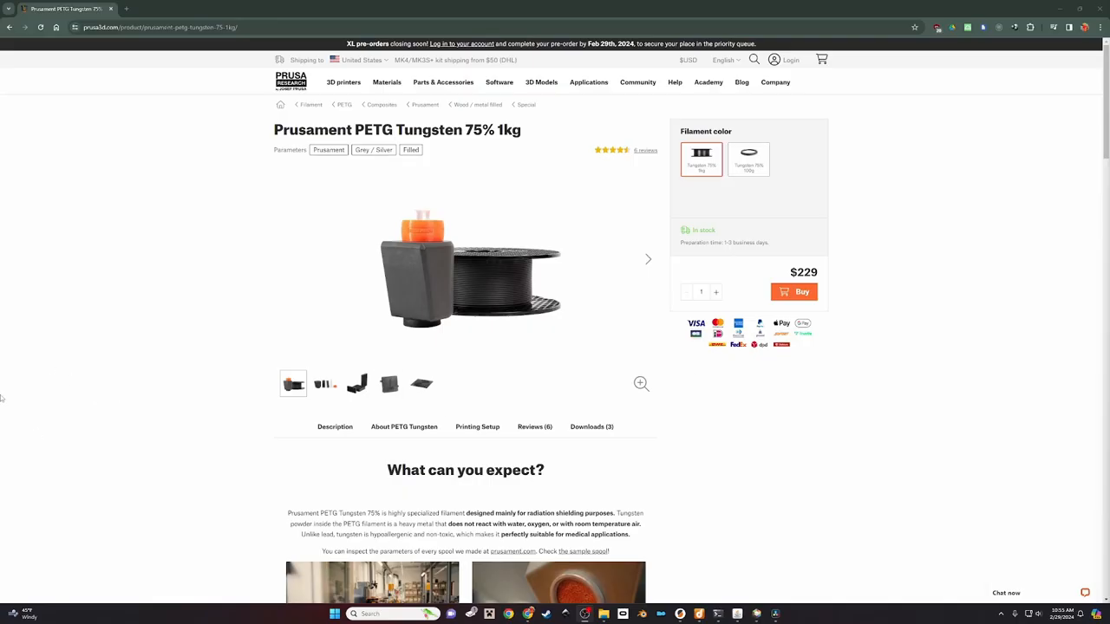
mouse_move(395, 276)
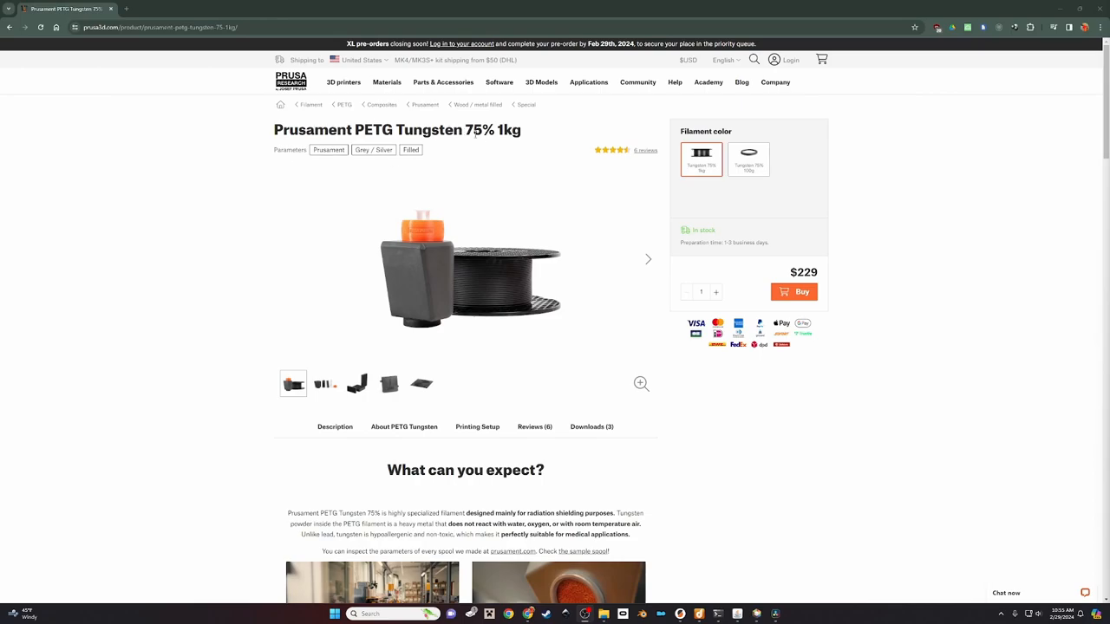
mouse_move(485, 146)
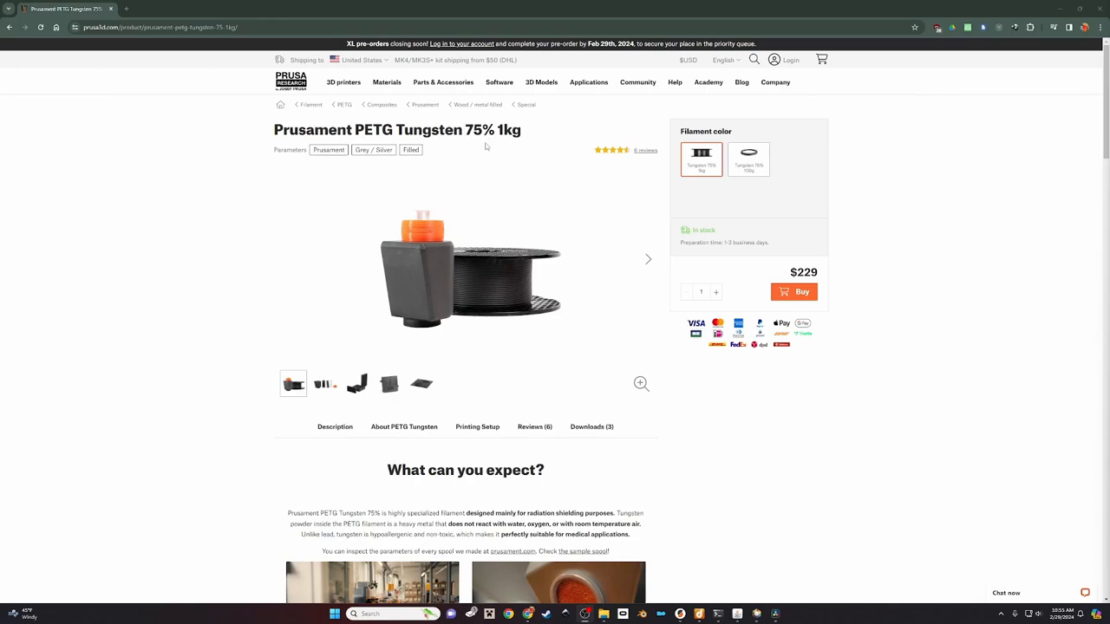